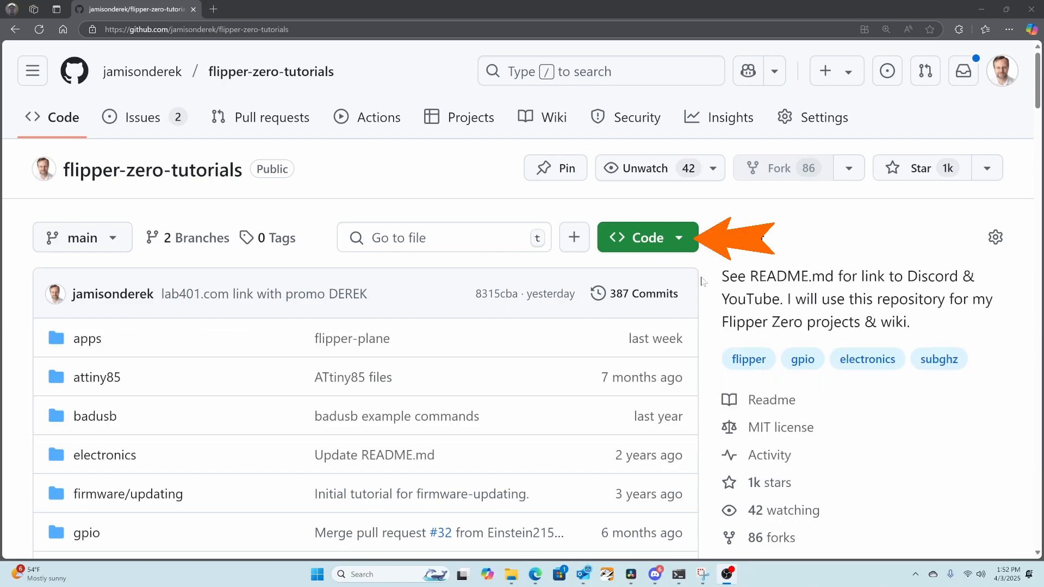
Step: Download the flipper-zero-tutorials repository from GitHub as flipper-zero-tutorials-main.zip
left_click(641, 237)
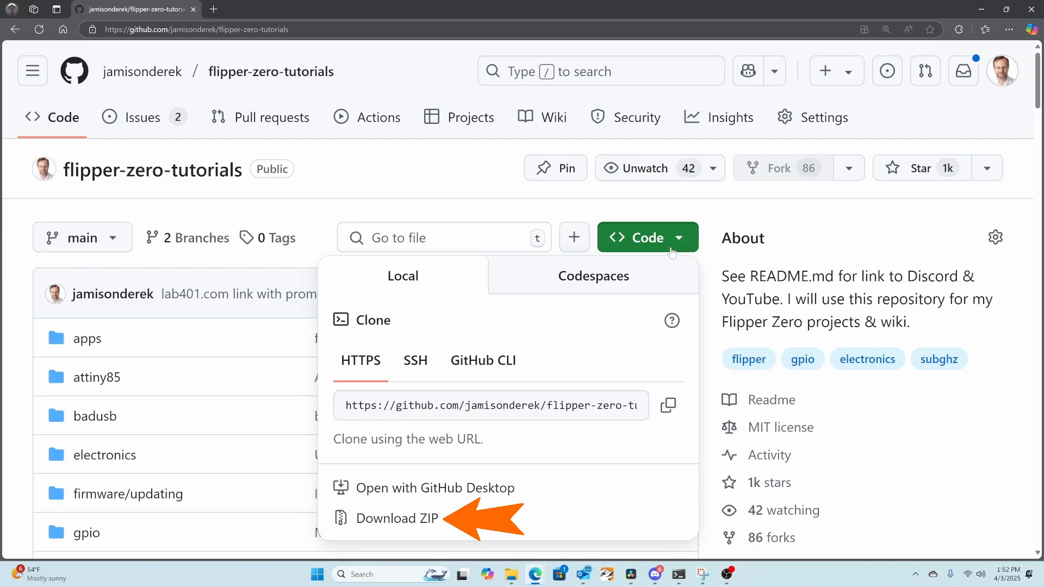
mouse_move(407, 518)
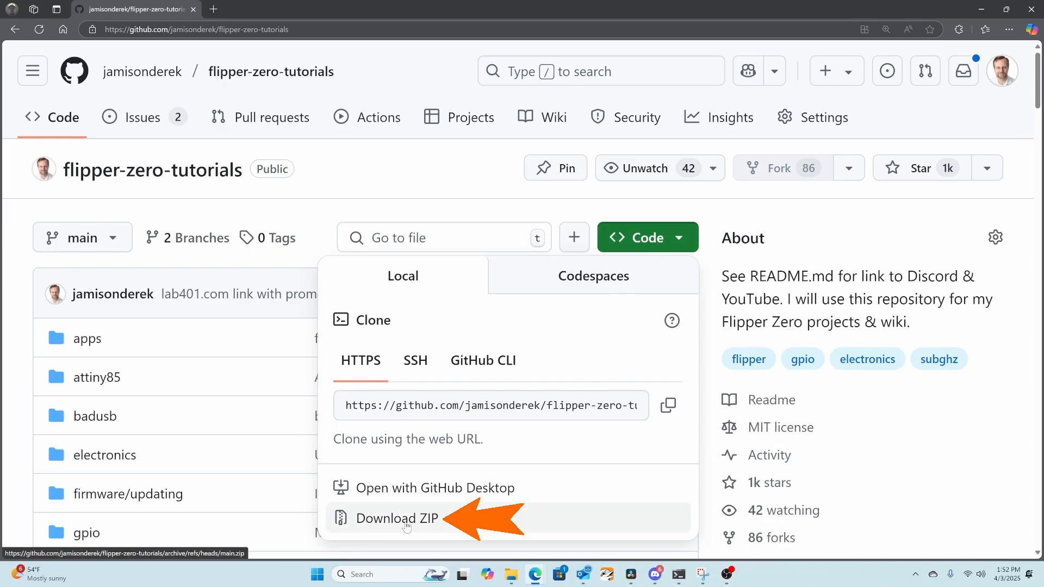
left_click(397, 518)
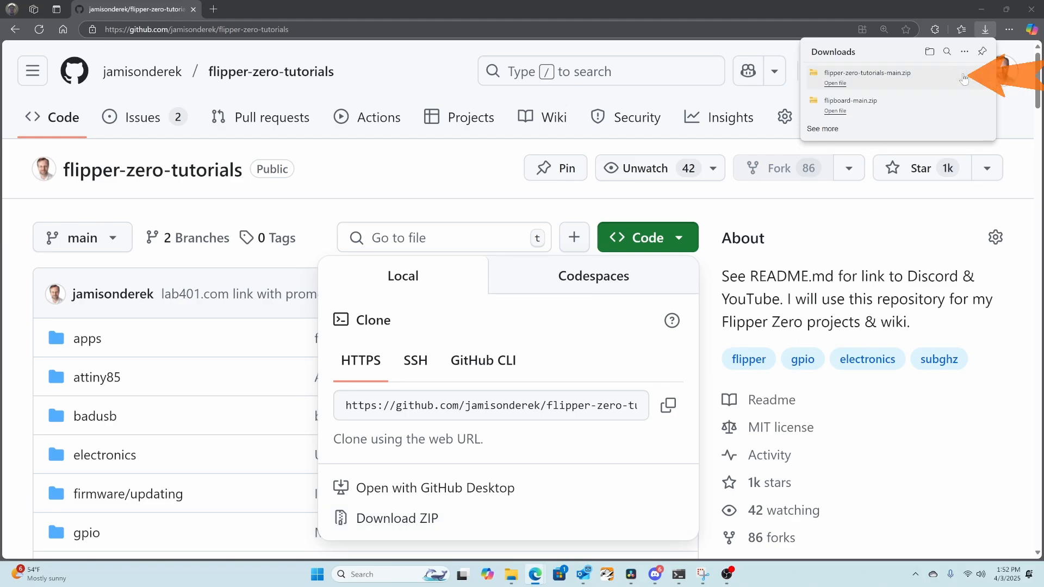
Step: Extract flipper-zero-tutorials-main.zip into its suggested destination folder
right_click(294, 137)
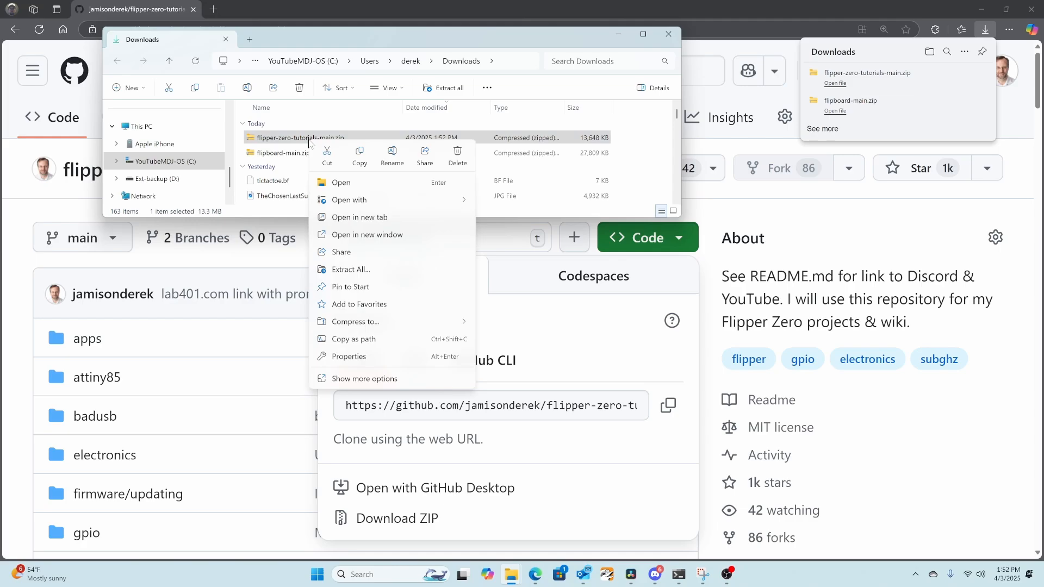
mouse_move(351, 269)
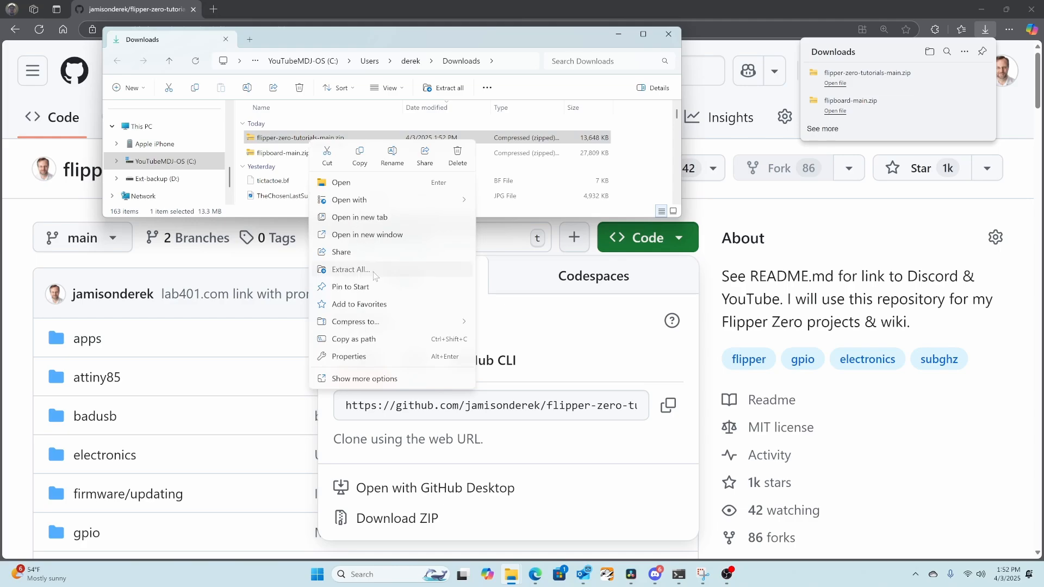
left_click(347, 269)
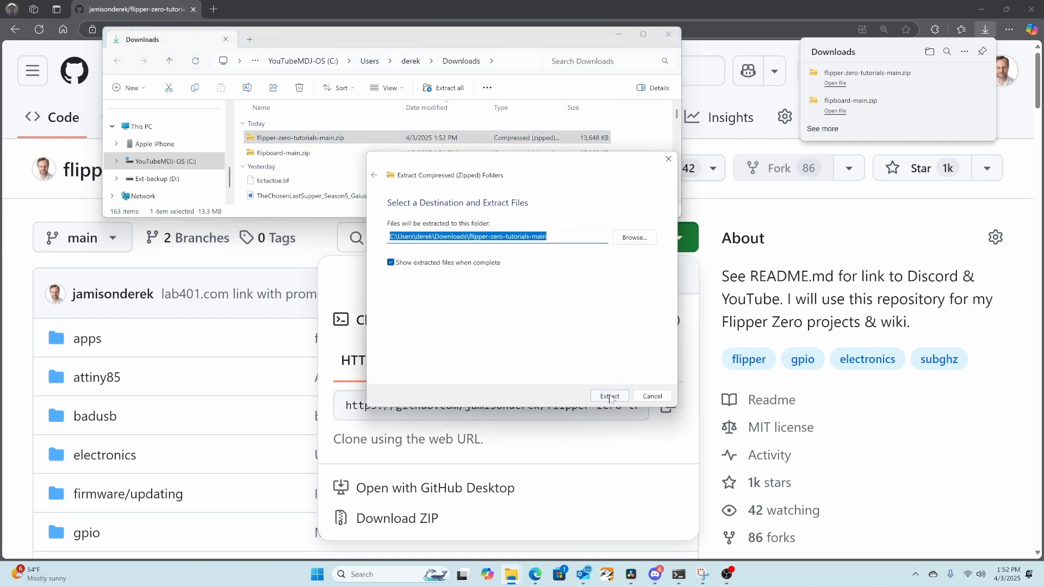
left_click(607, 397)
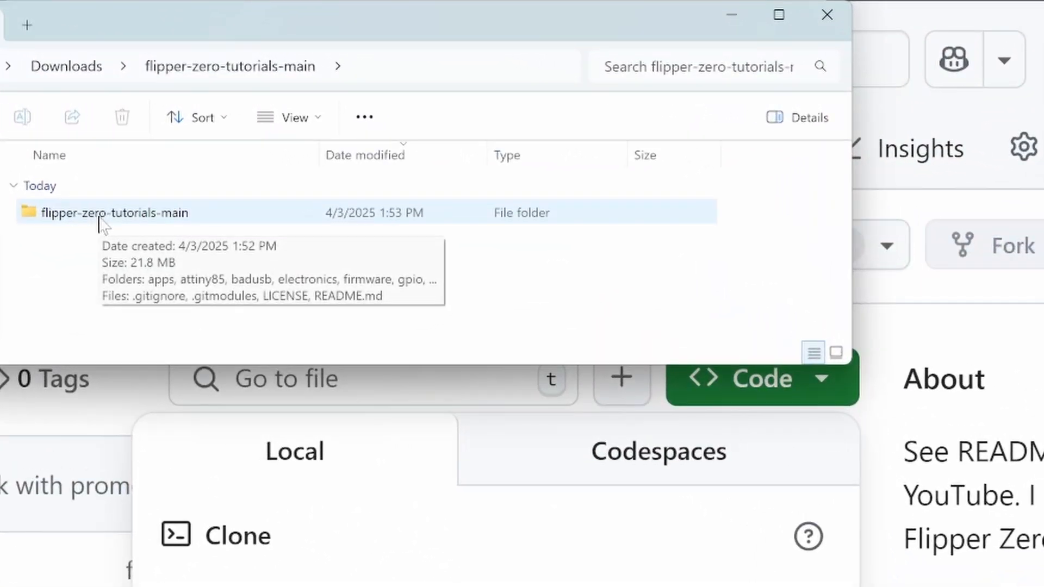
Step: Browse into flipper-zero-tutorials-main\js\ai and select the momentum-firmware folder
double_click(113, 213)
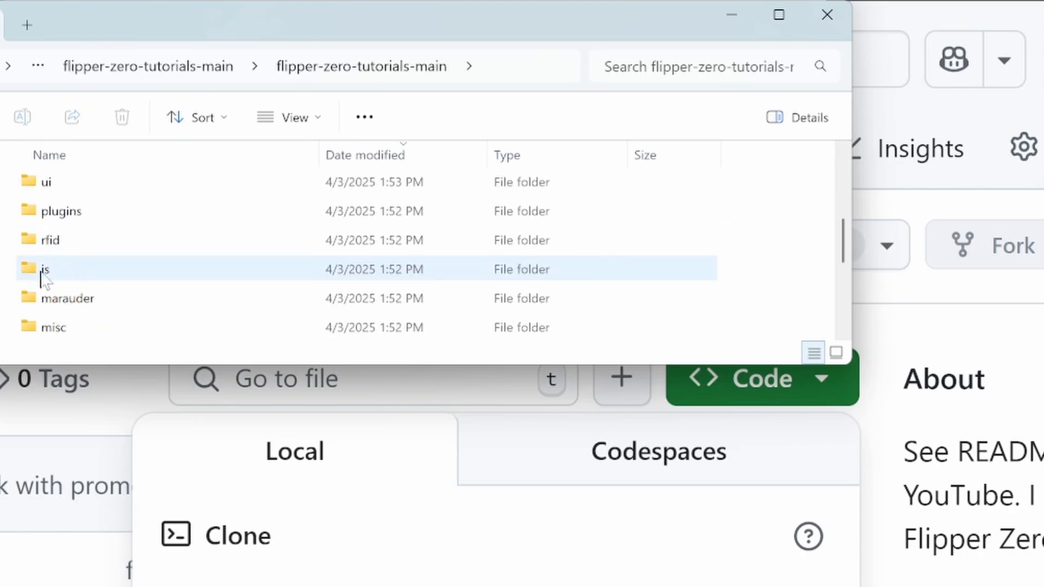
double_click(45, 269)
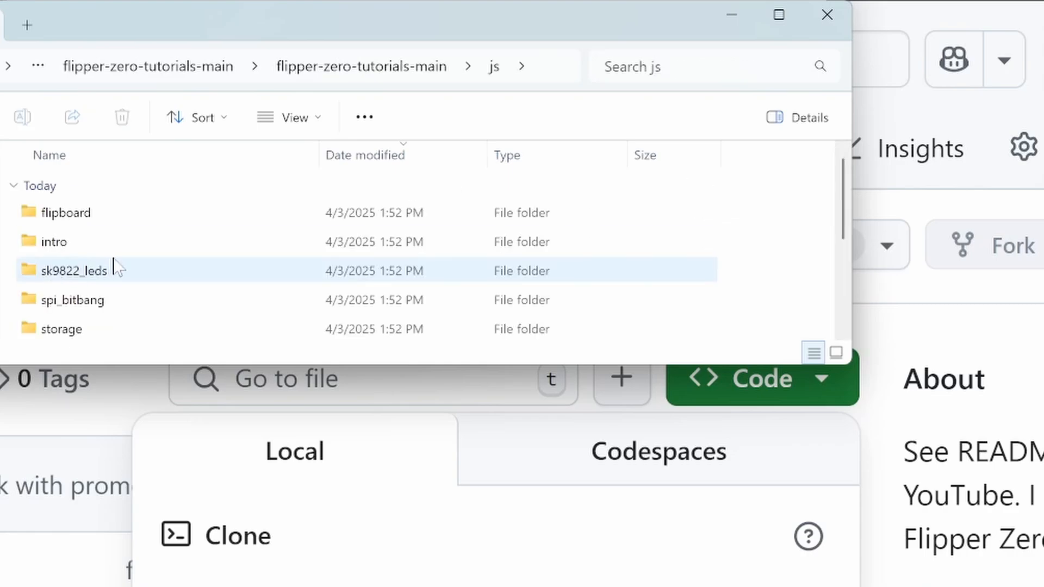
scroll("down", 3)
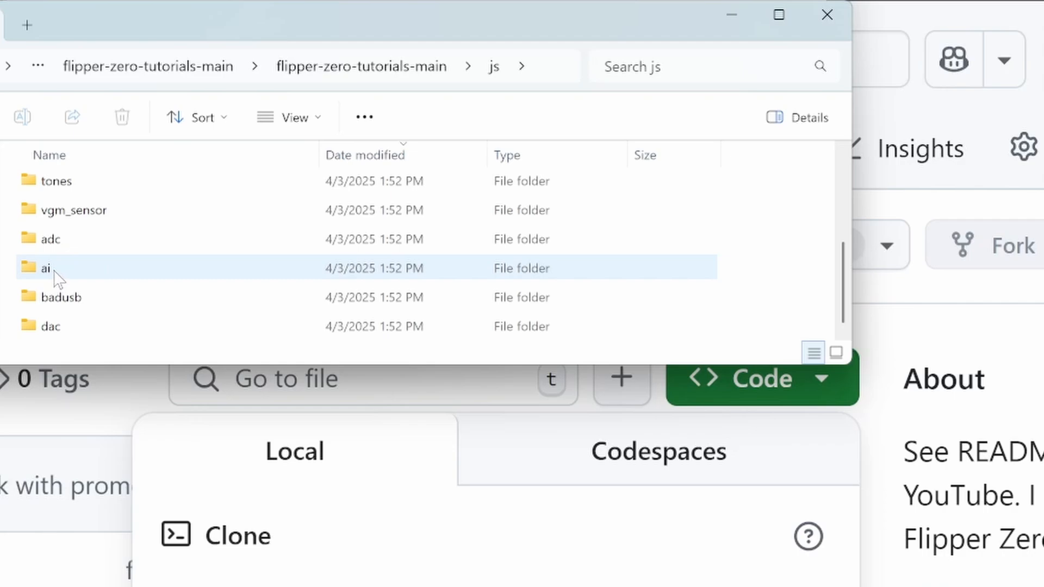
double_click(44, 267)
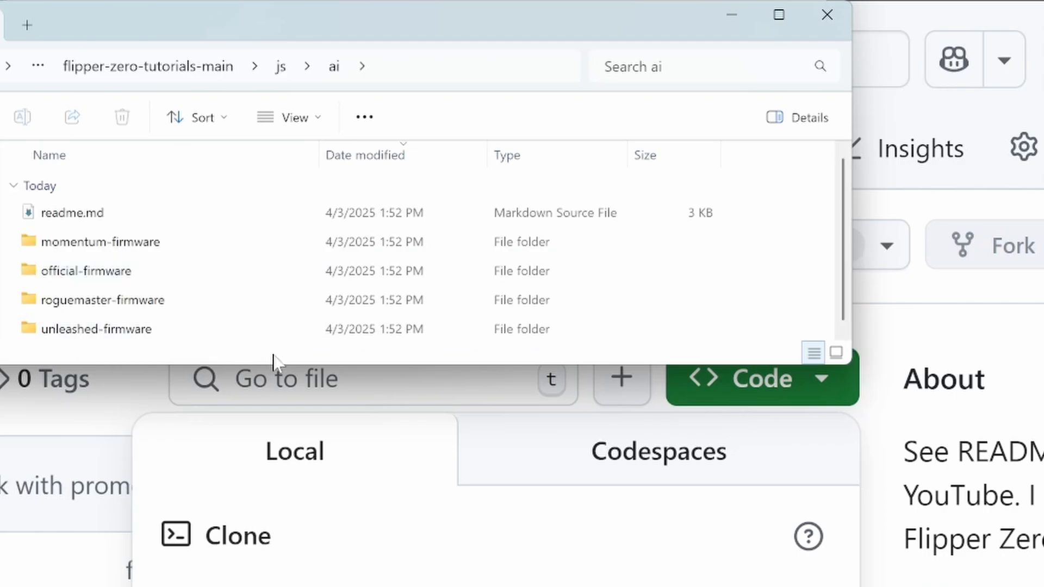
left_click(101, 240)
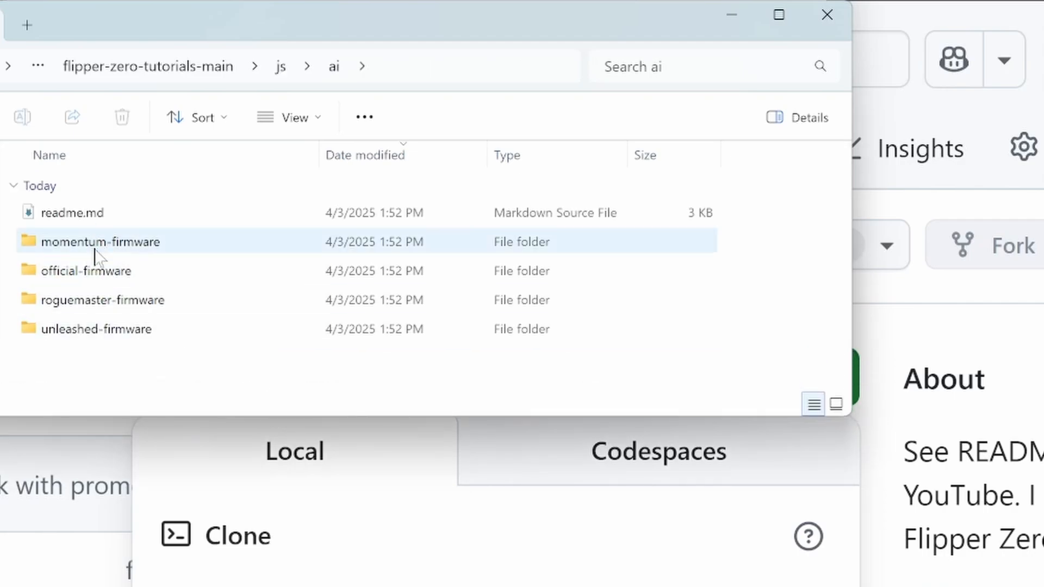
left_click(77, 353)
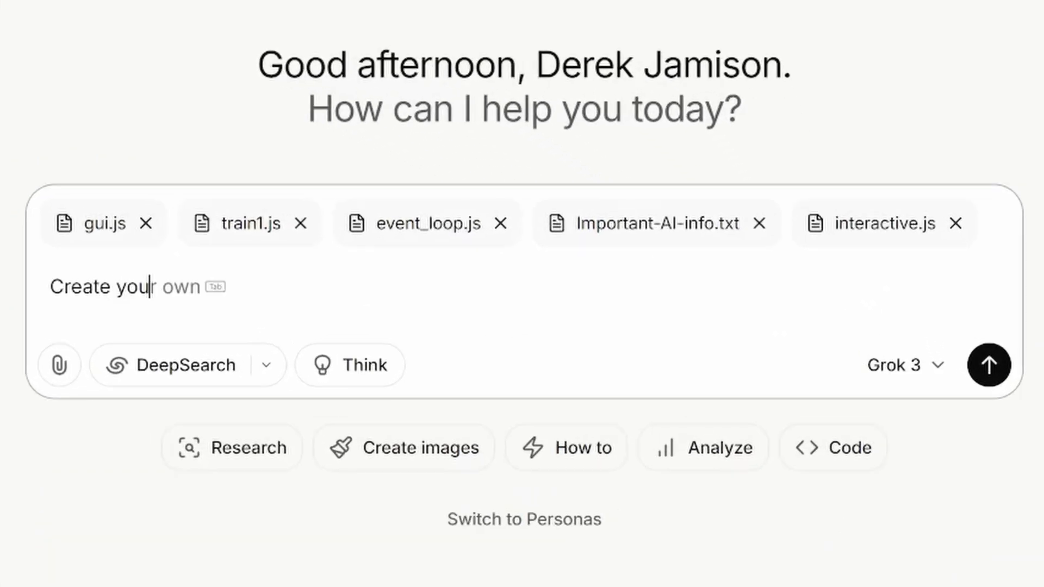
Step: Ask Grok to create a Flipper Zero script that prints "Hello World!"
type("c")
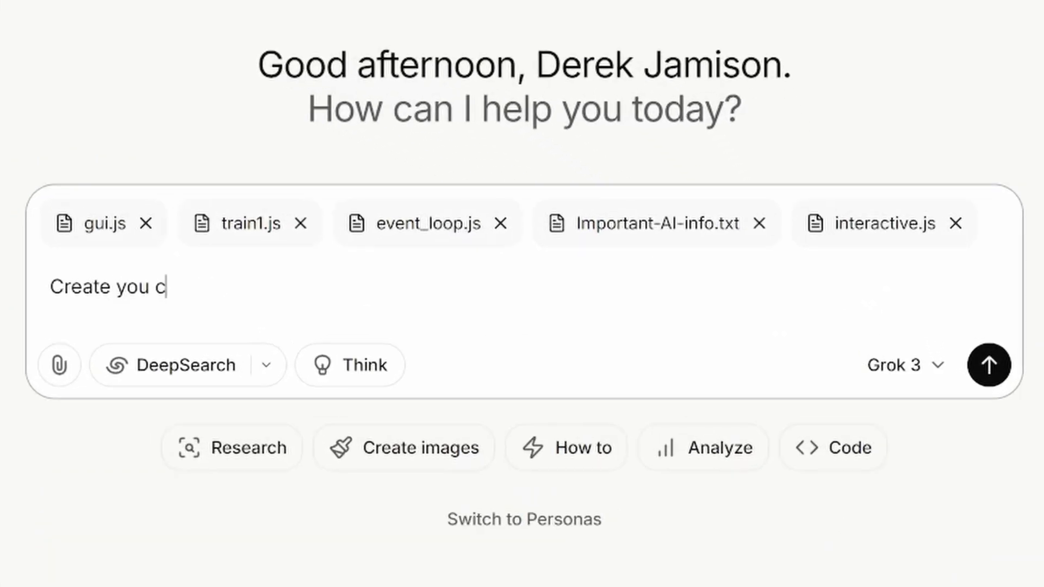
type("reate a Flippe")
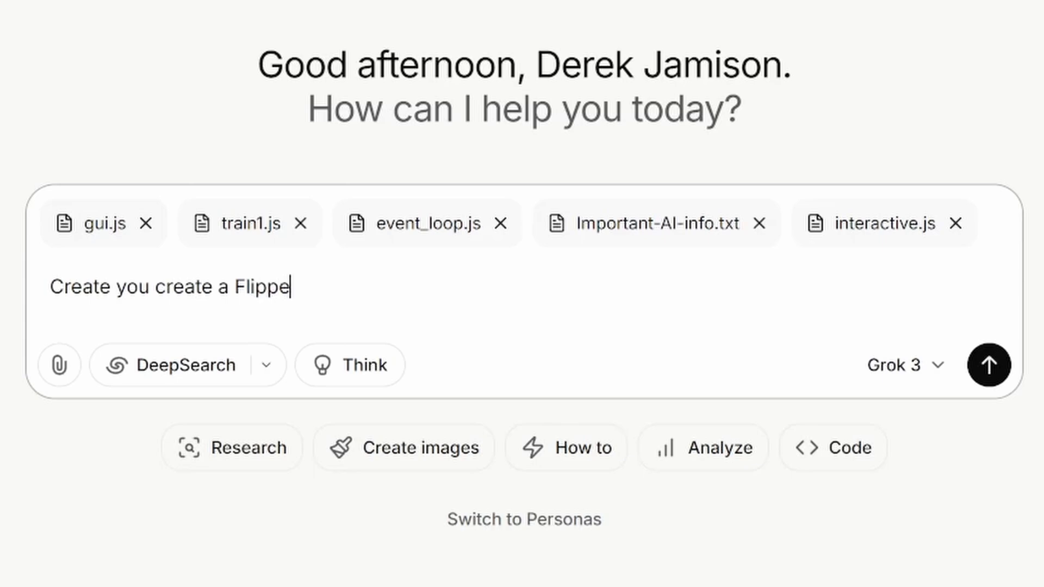
type("r Zero scri")
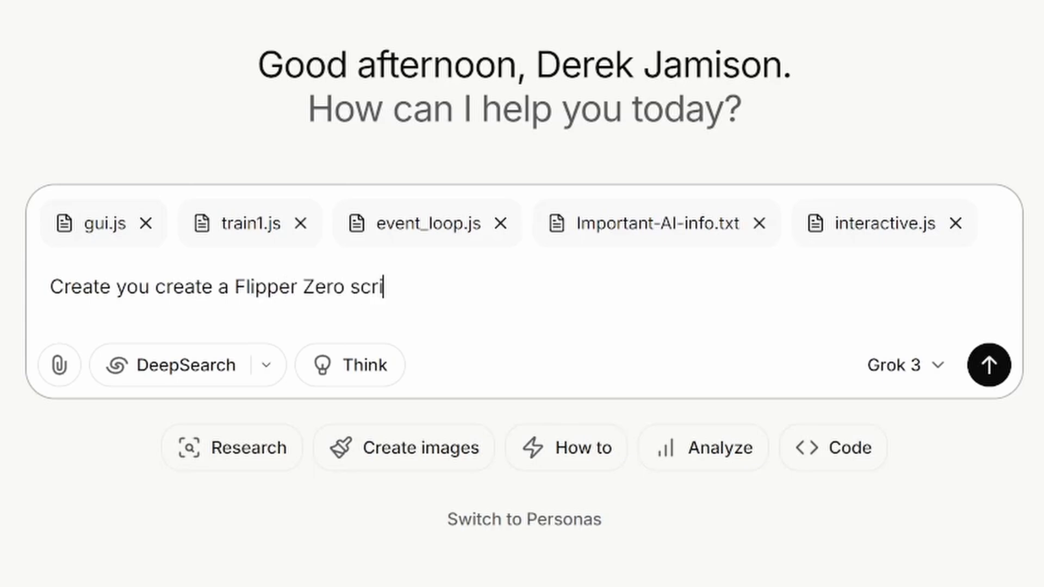
type("pt that pre")
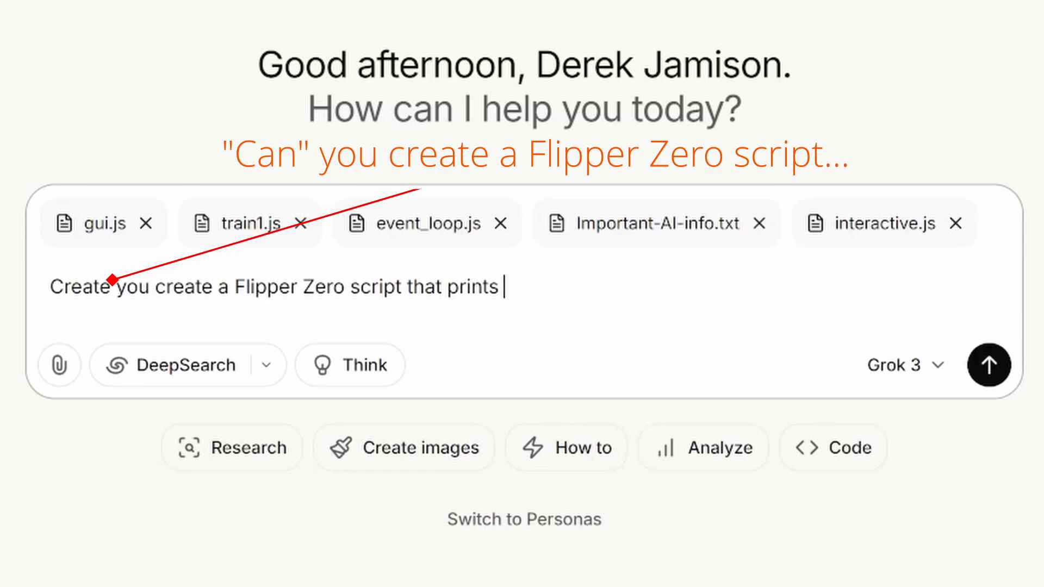
type("the message \"")
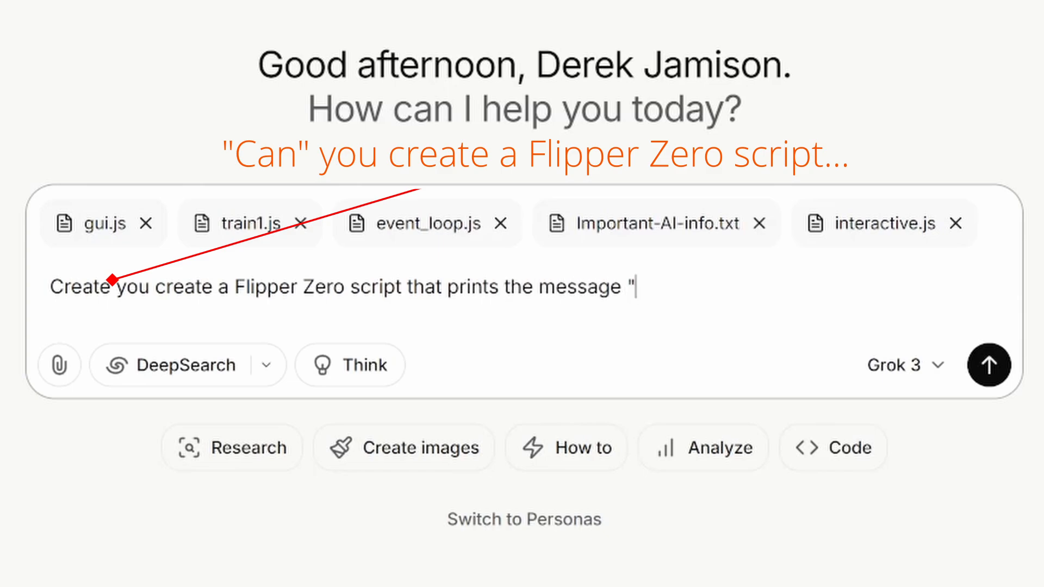
type("Hello World")
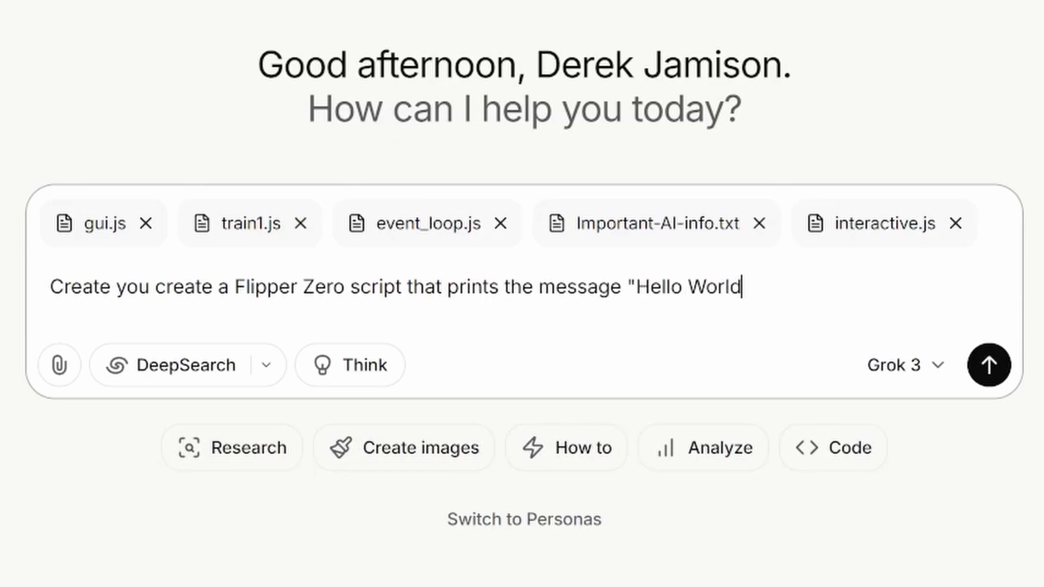
type("!\"")
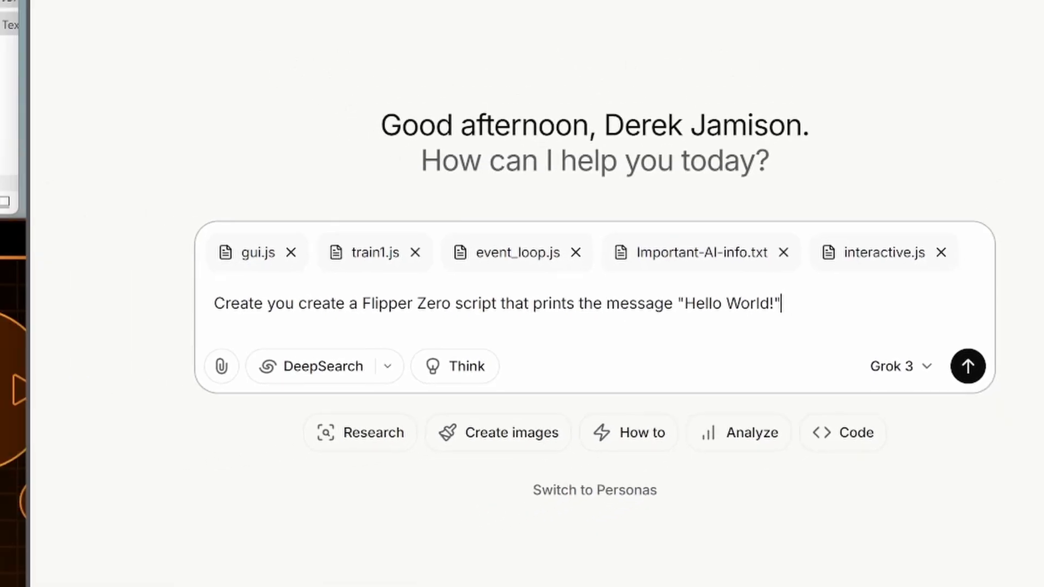
left_click(968, 365)
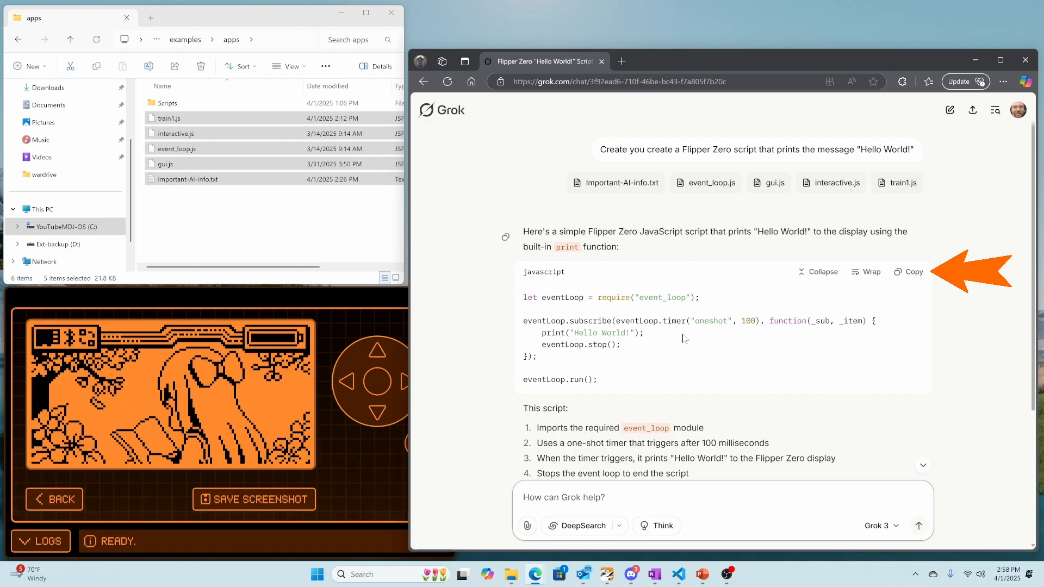
Step: Copy Grok's script and create hello-1.js in apps, opened in Notepad
left_click(911, 272)
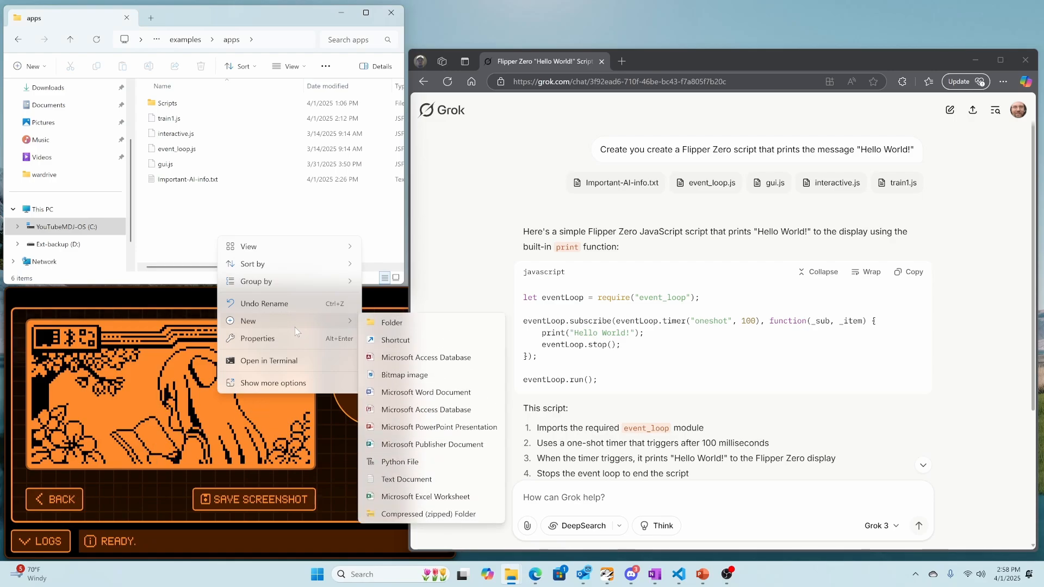
left_click(406, 483)
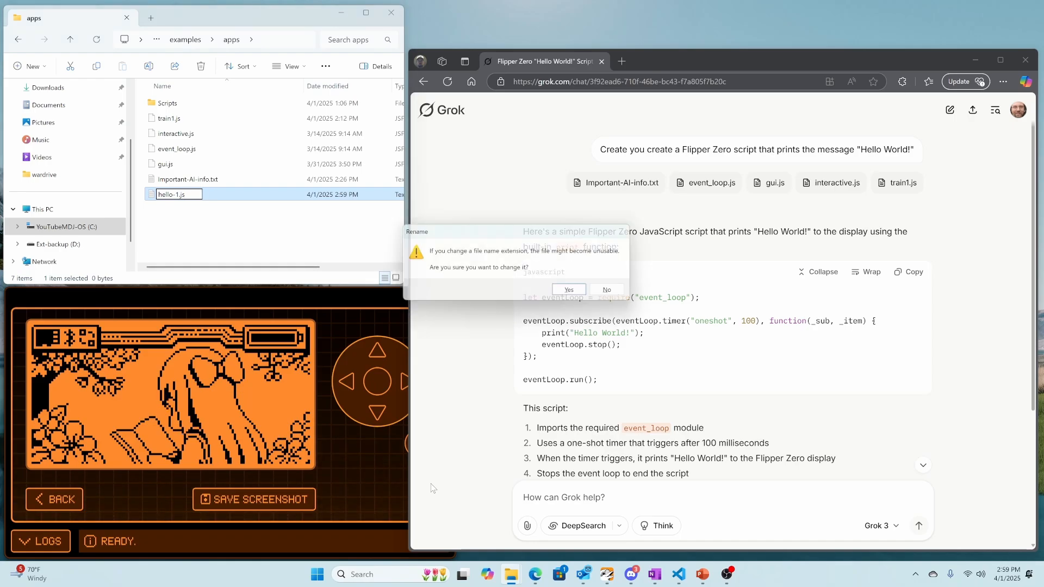
left_click(567, 288)
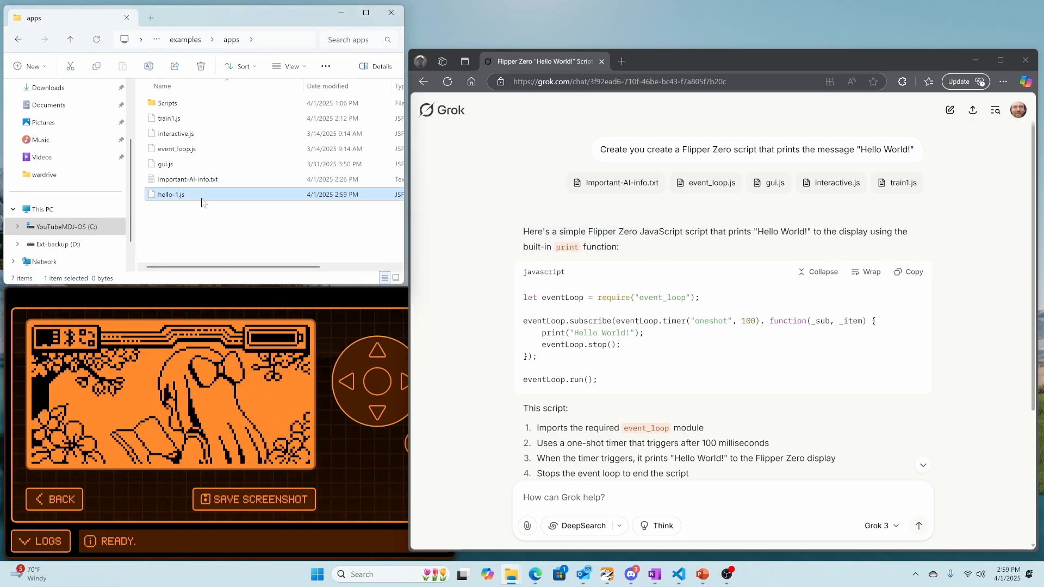
right_click(170, 194)
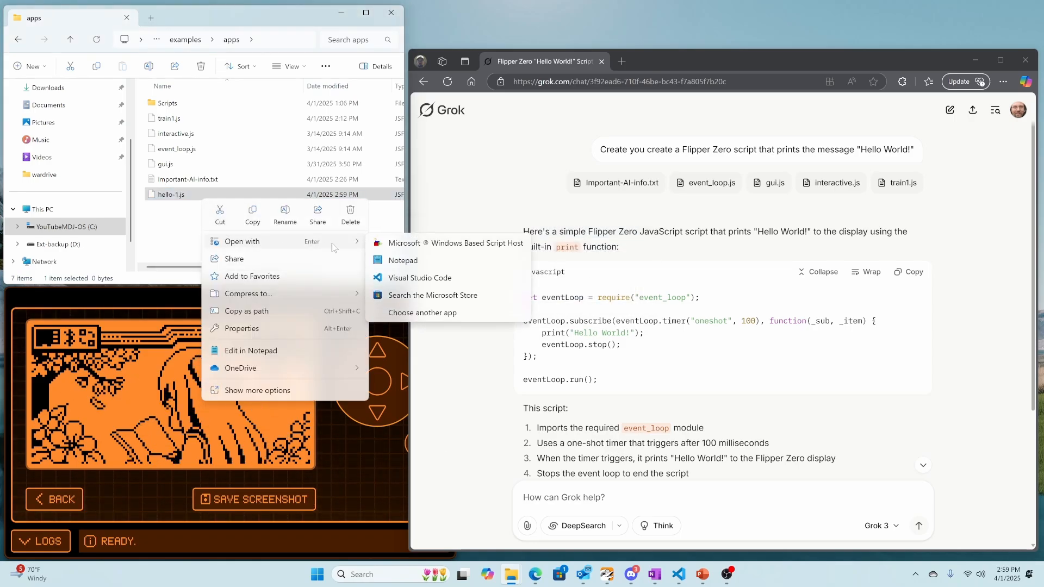
left_click(403, 260)
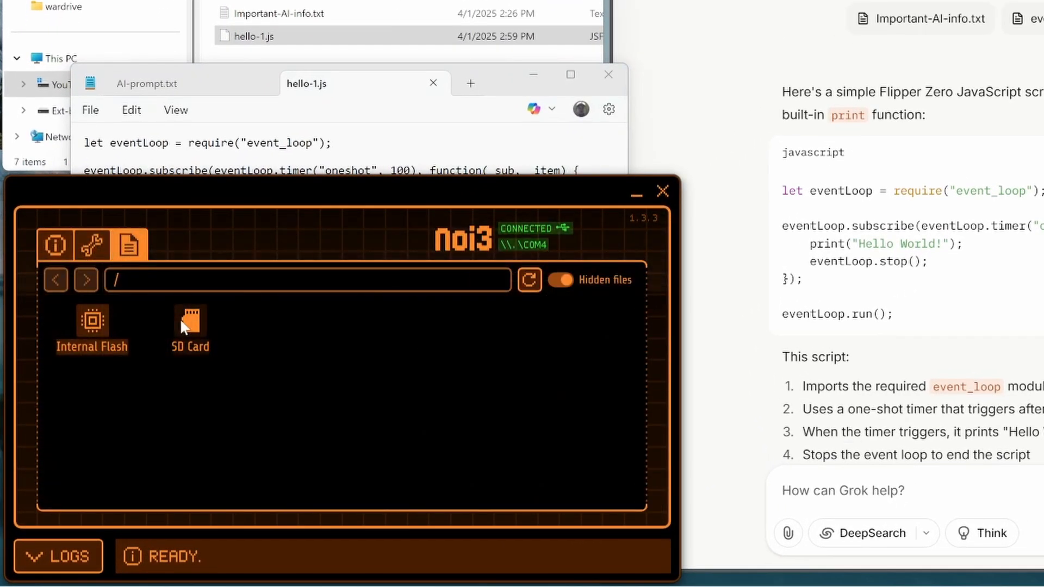
Step: Upload hello-1.js to SD Card/apps/Scripts and run it via the Flipper's remote screen
double_click(189, 320)
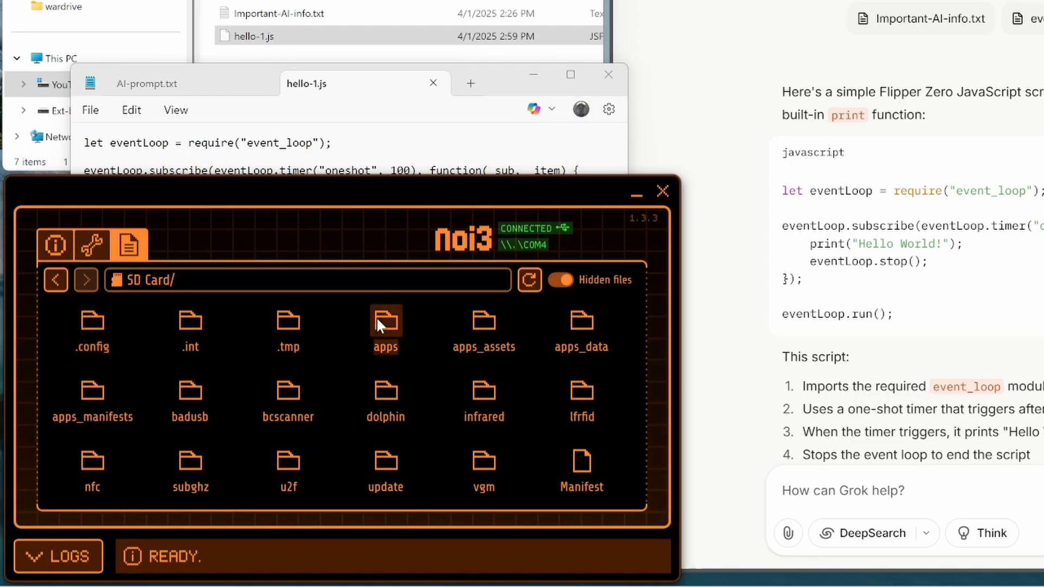
double_click(384, 320)
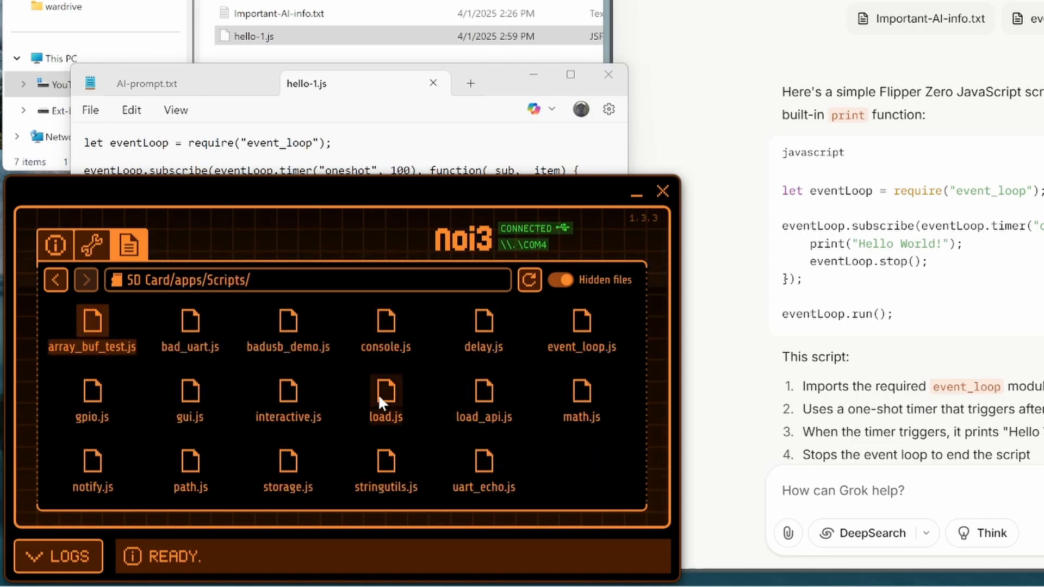
left_click(252, 36)
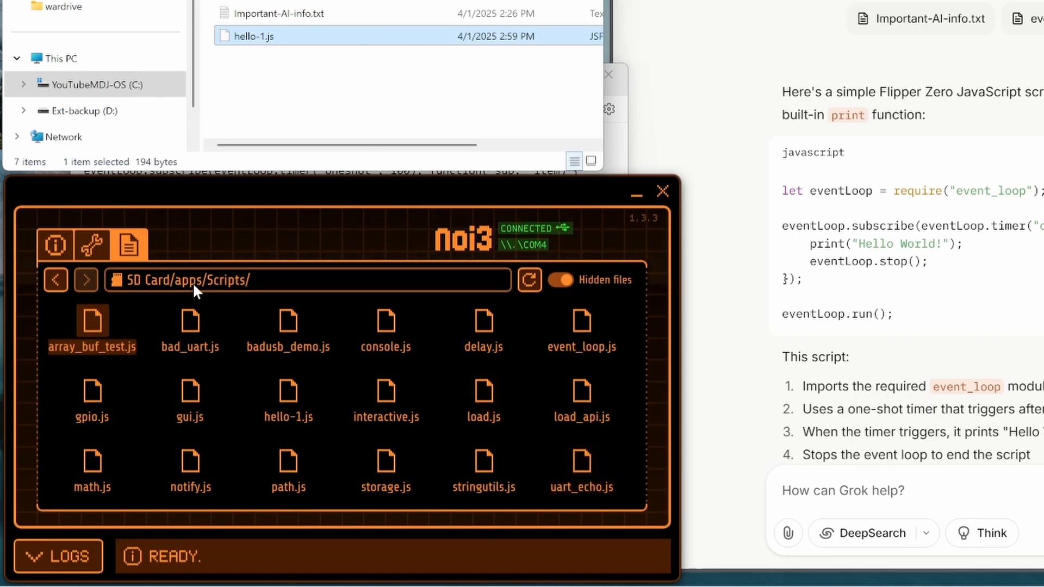
left_click(54, 245)
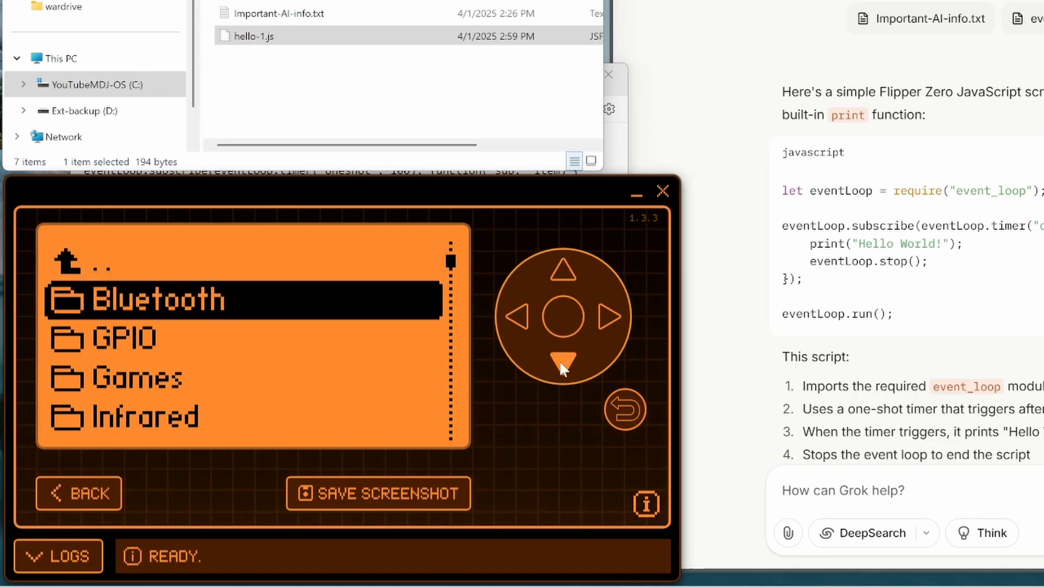
left_click(562, 363)
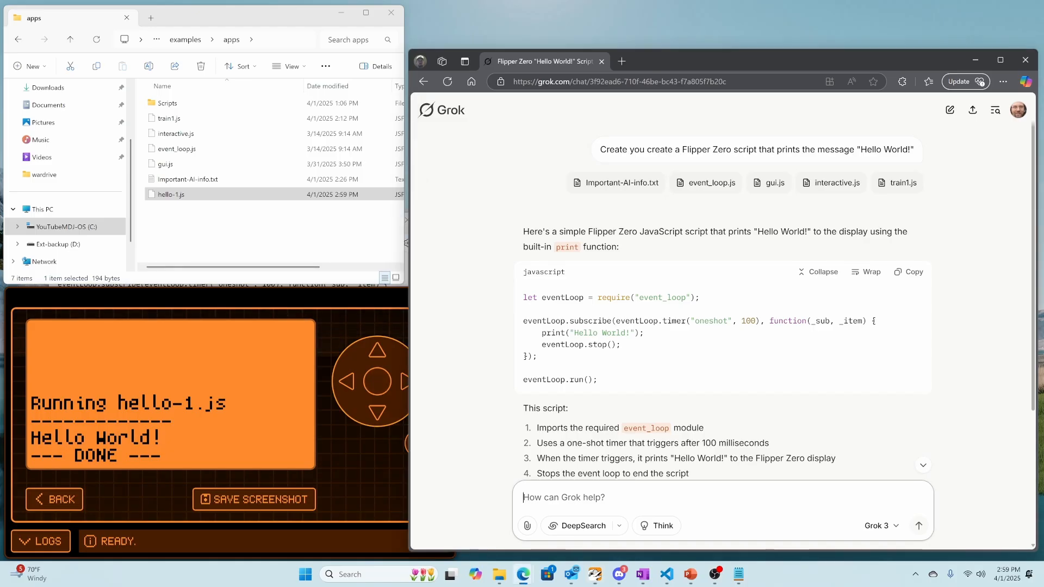
Step: Ask Grok to simplify the script code even further and scroll to its one-line reply
type("That worked! Is")
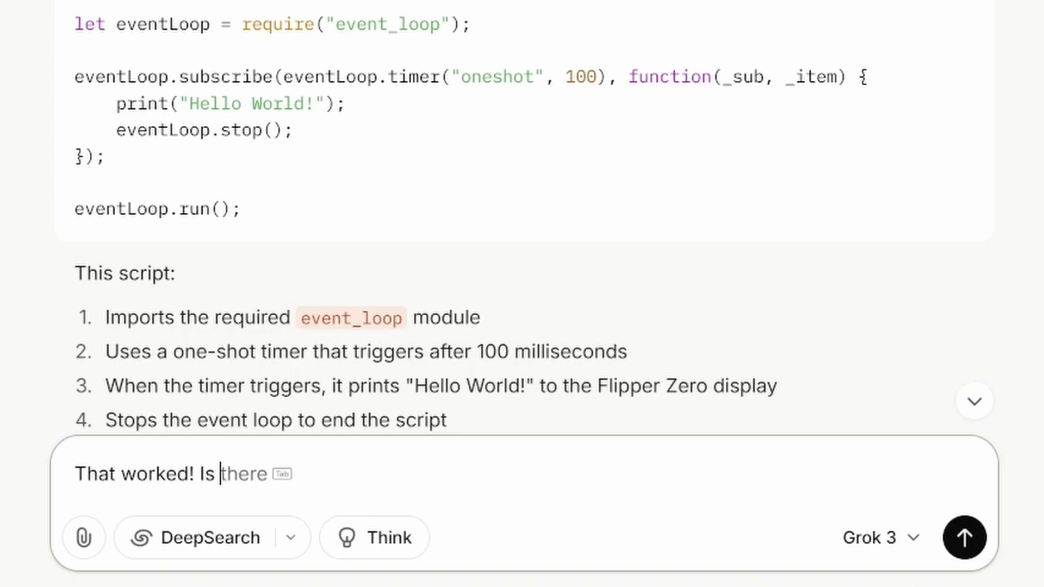
type("it possible to")
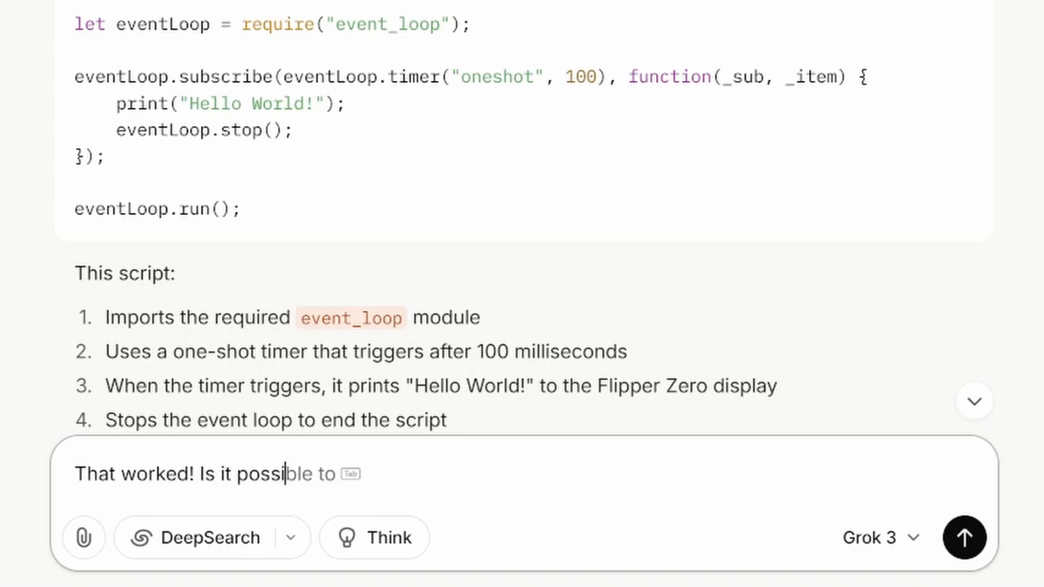
type("simpl")
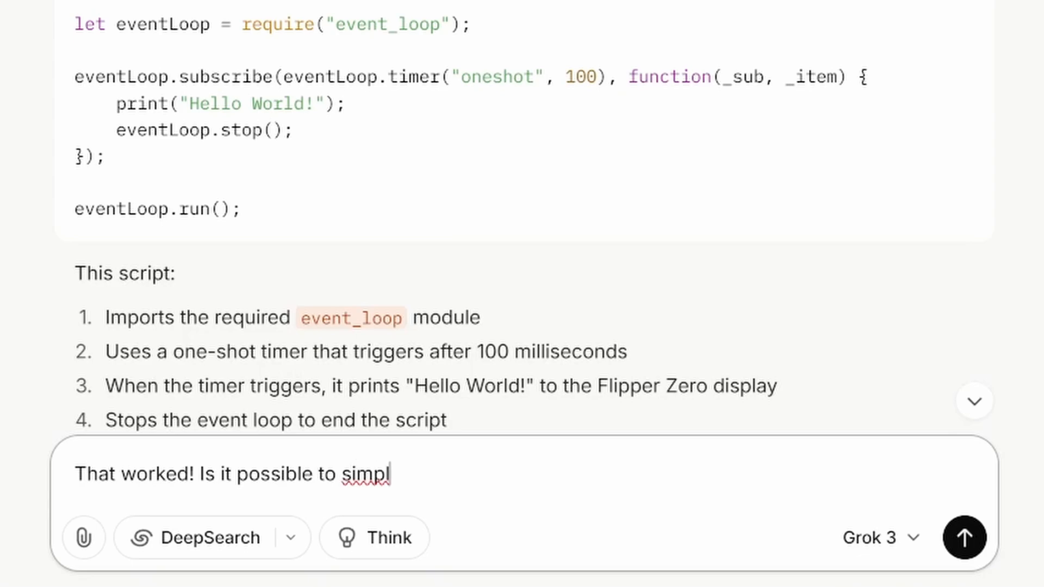
type("ify the")
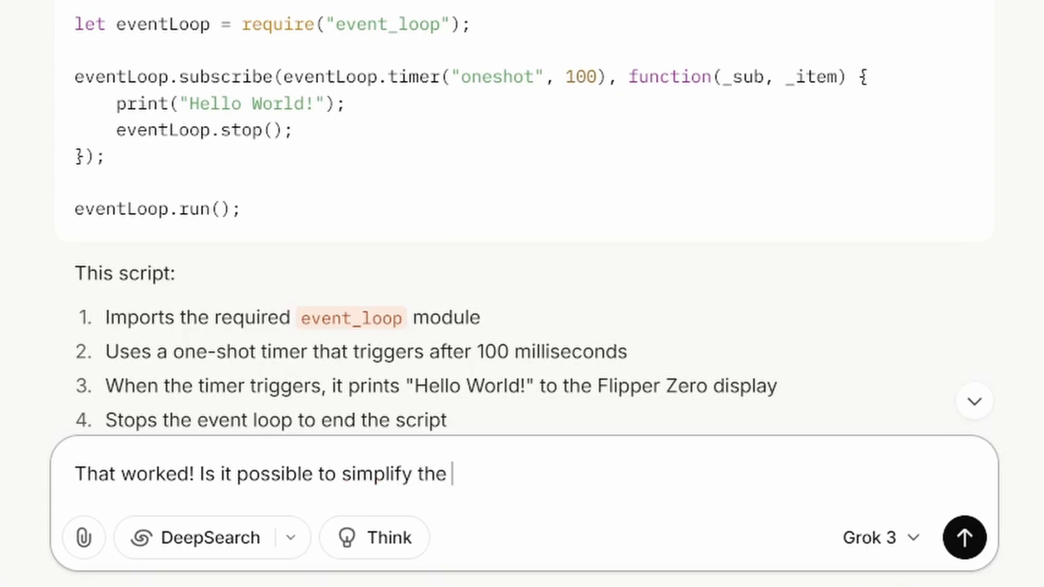
type("script code")
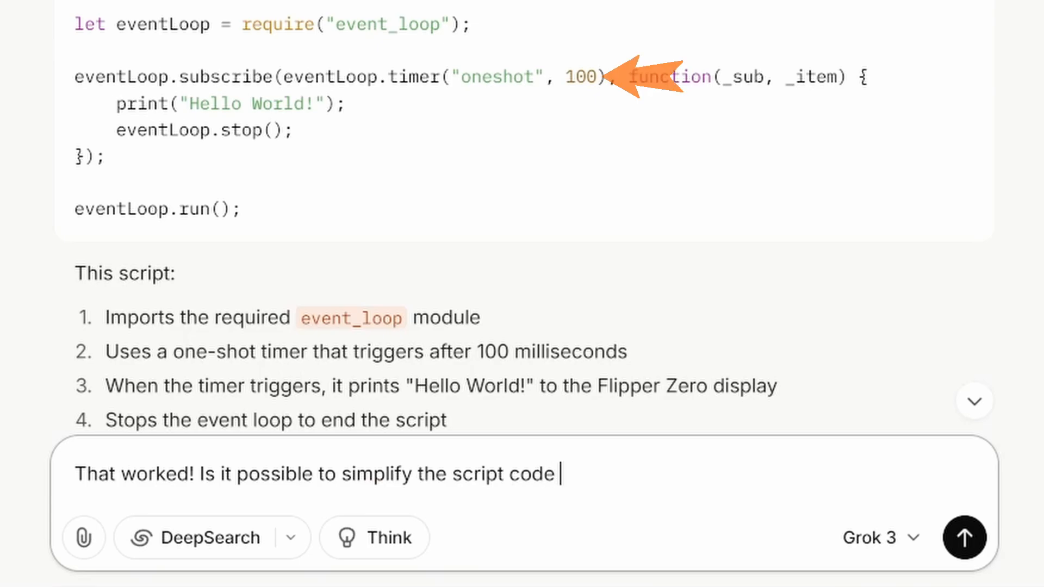
type("even further")
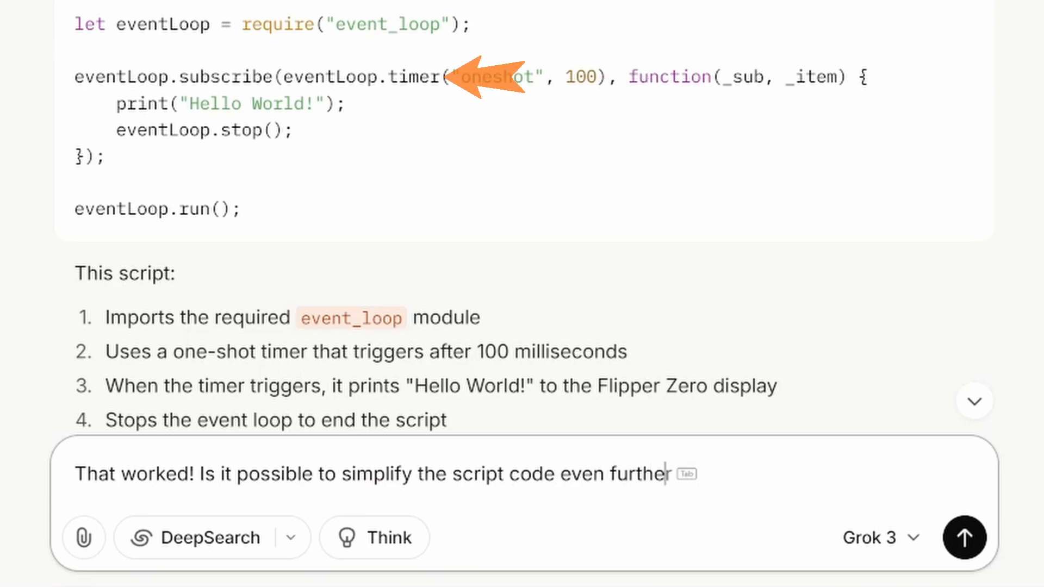
left_click(964, 537)
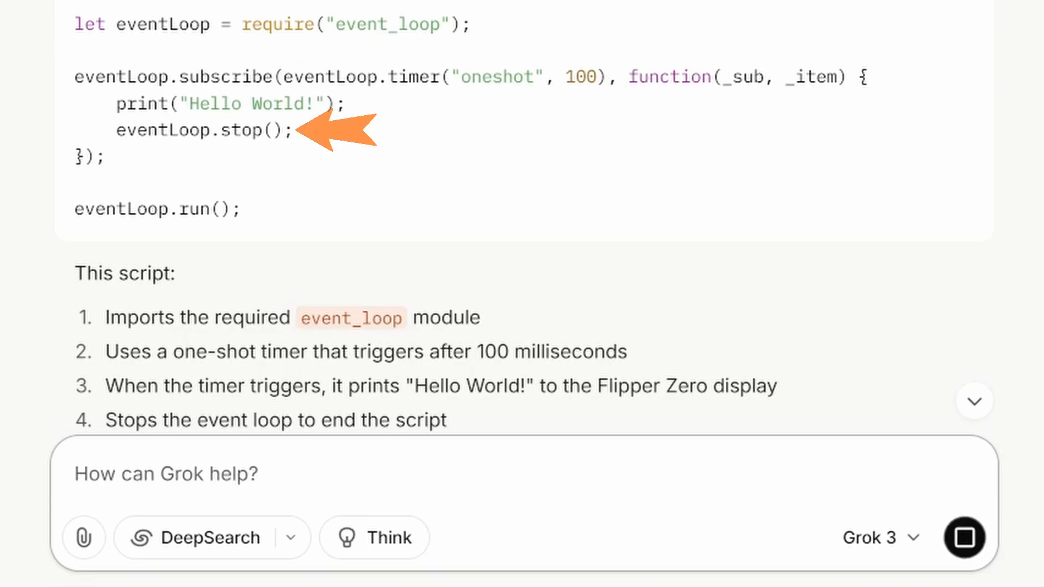
scroll("down", 3)
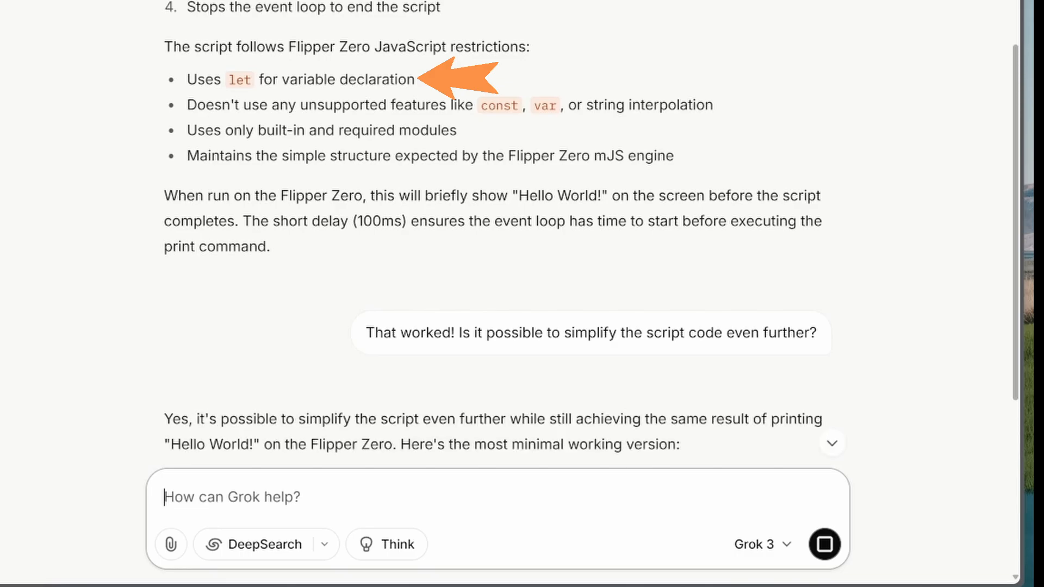
scroll("down", 3)
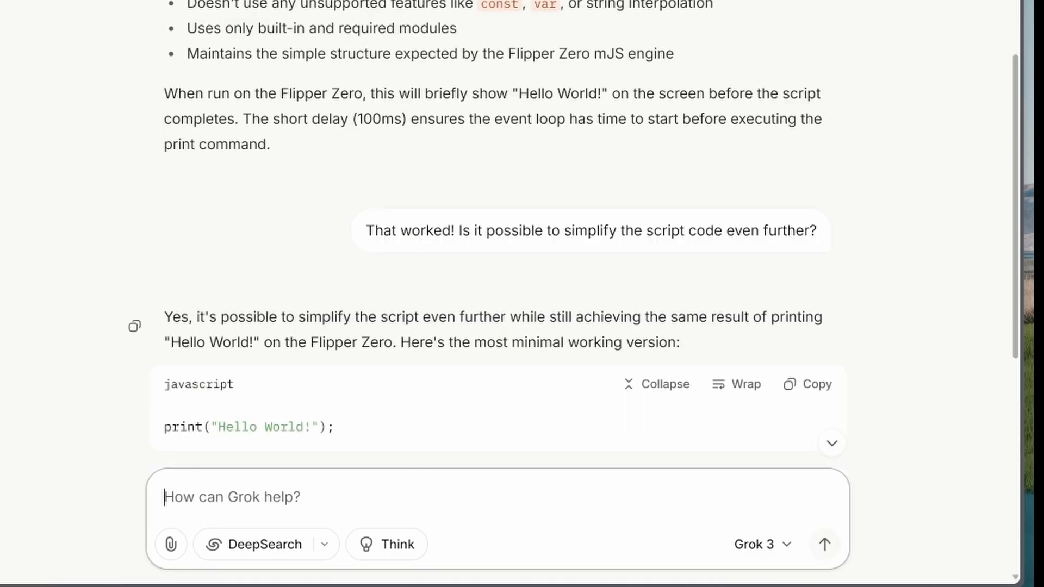
scroll("down", 3)
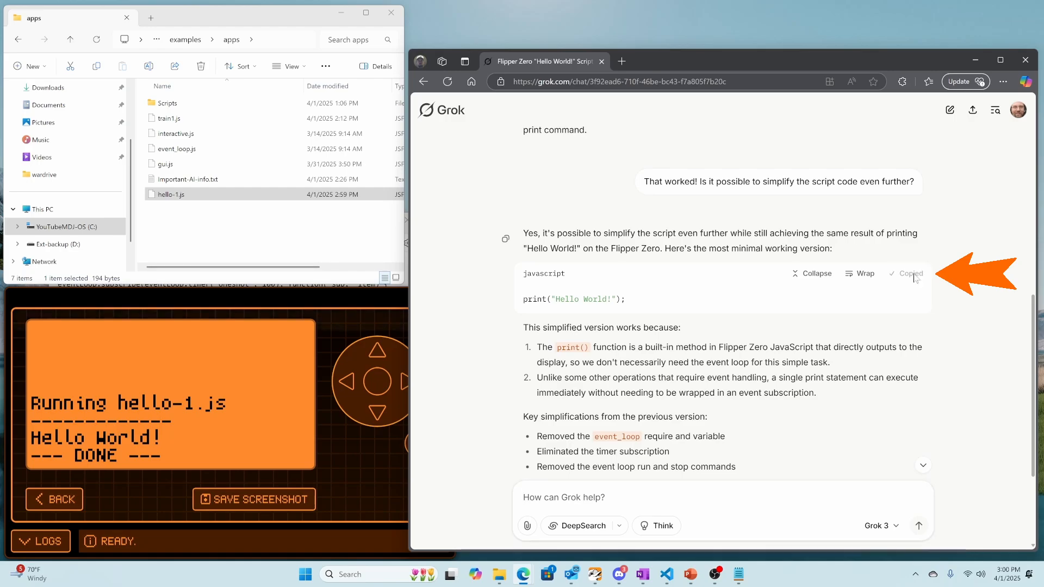
Step: Create a new hello-2.js file in the apps folder and open it for editing
left_click(193, 233)
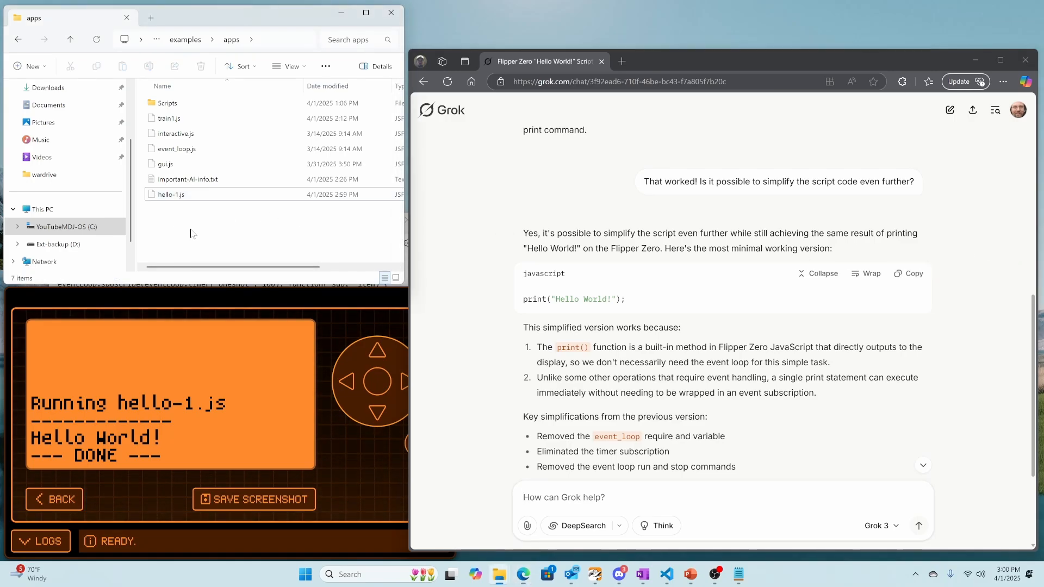
right_click(193, 233)
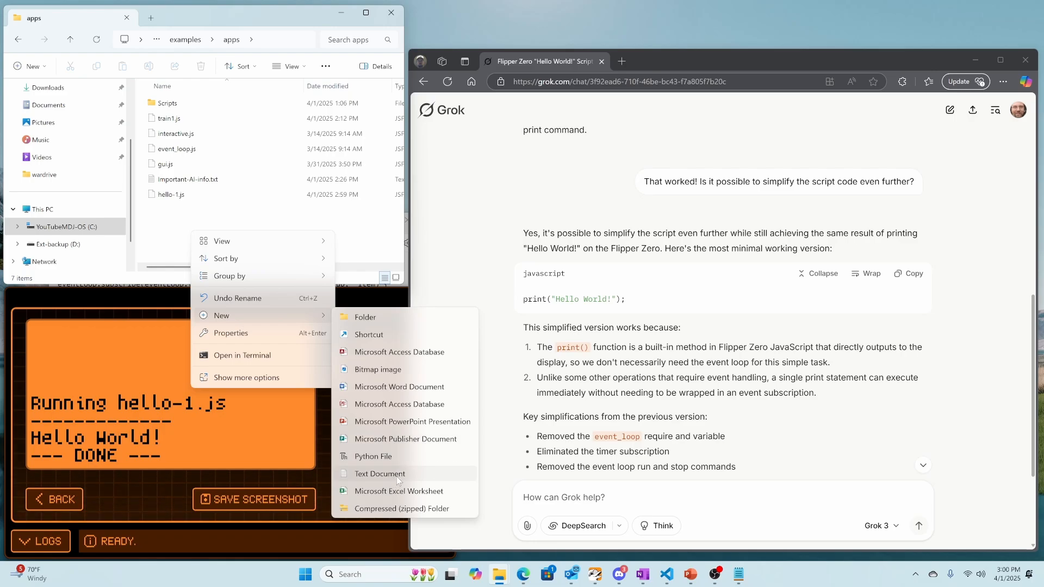
left_click(379, 474)
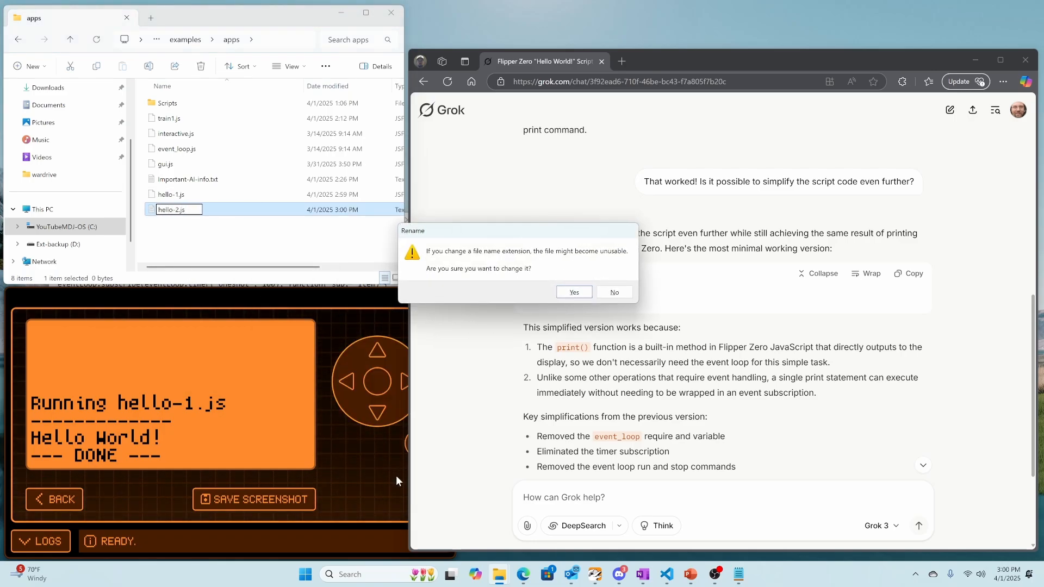
left_click(573, 291)
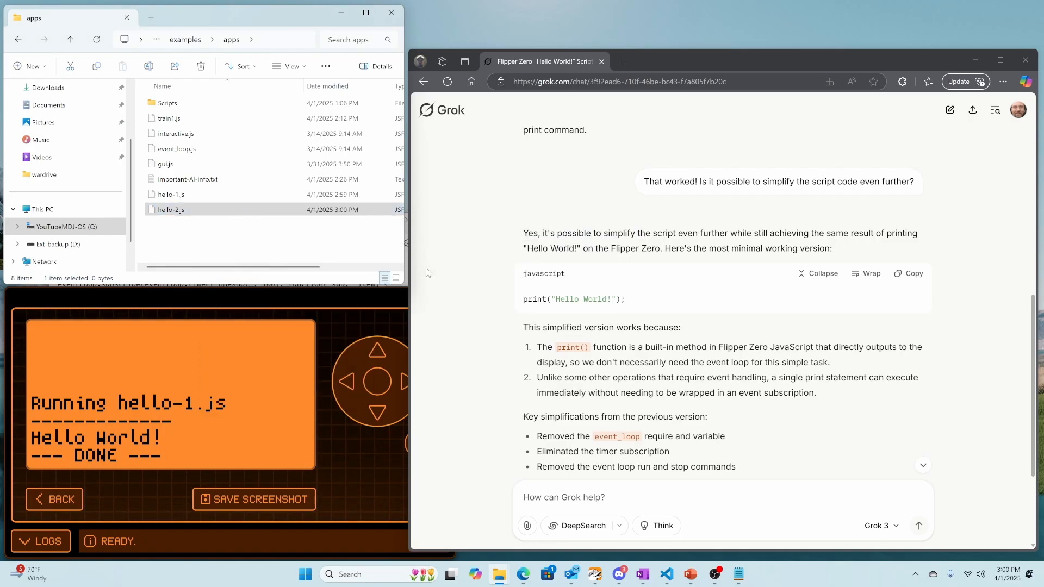
double_click(170, 209)
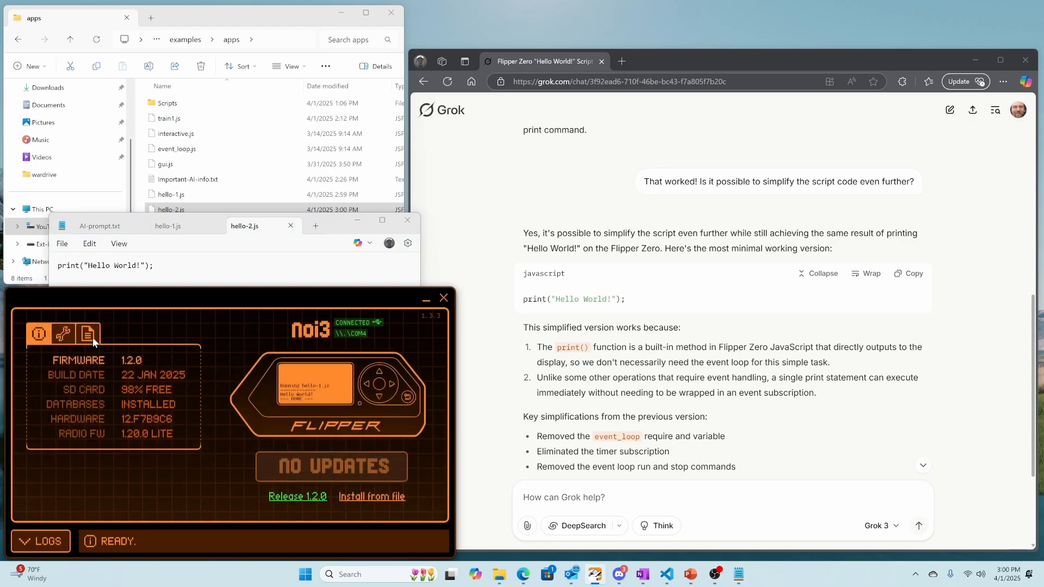
Step: Check hello-2.js in the Flipper's Scripts folder and run it from the remote screen
left_click(86, 333)
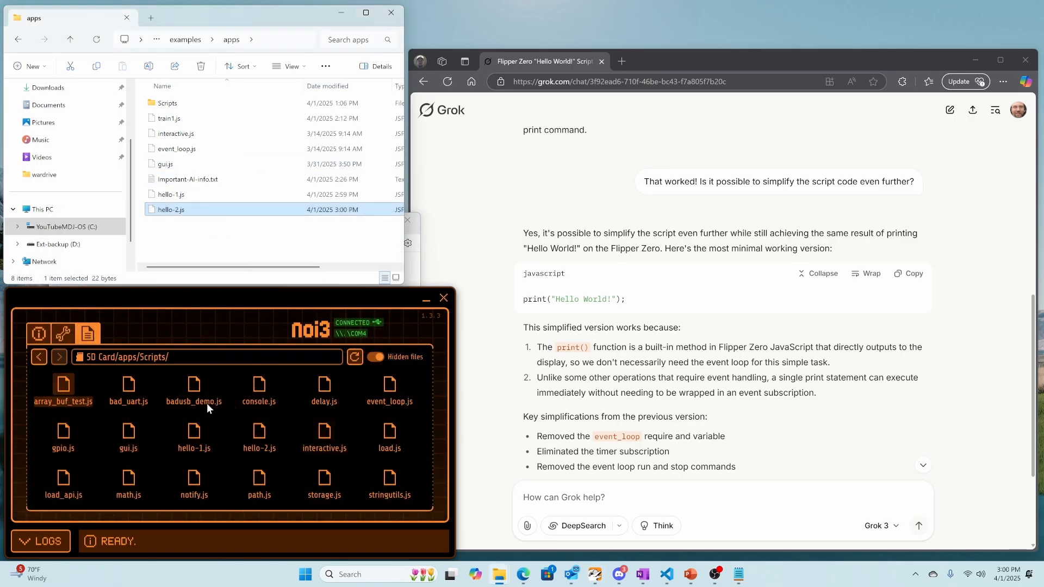
double_click(193, 436)
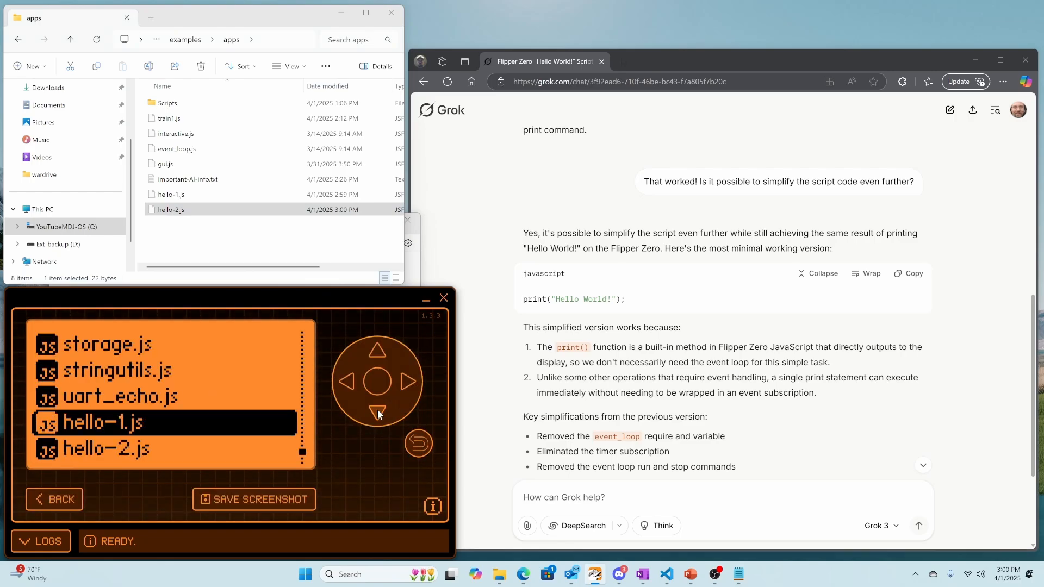
left_click(379, 413)
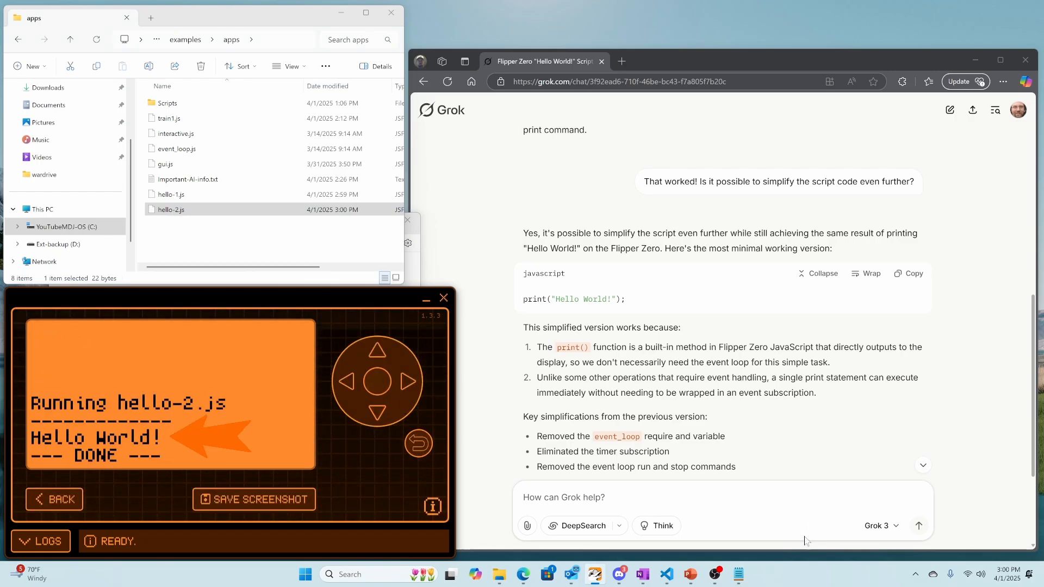
Step: Ask Grok to prompt for a name, printing 'Hello {name}!' or "Hello World!" if blank
type("Awe")
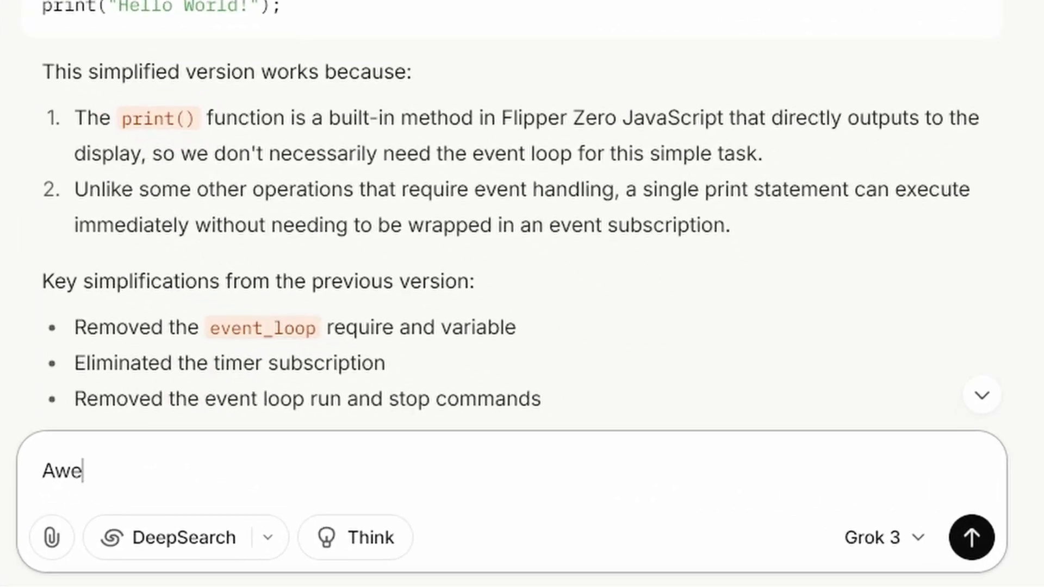
type("some, that worked")
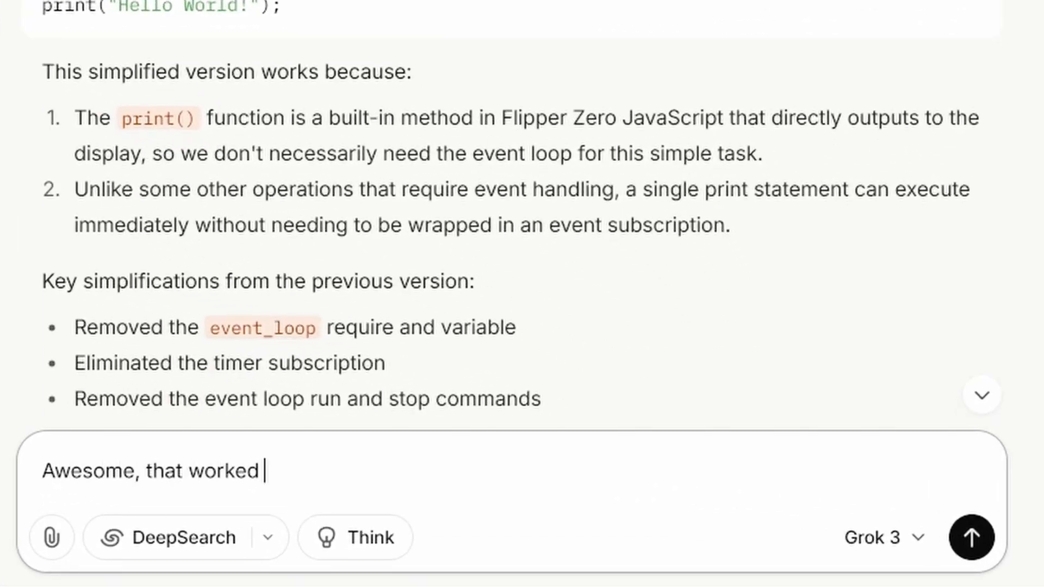
type("too!")
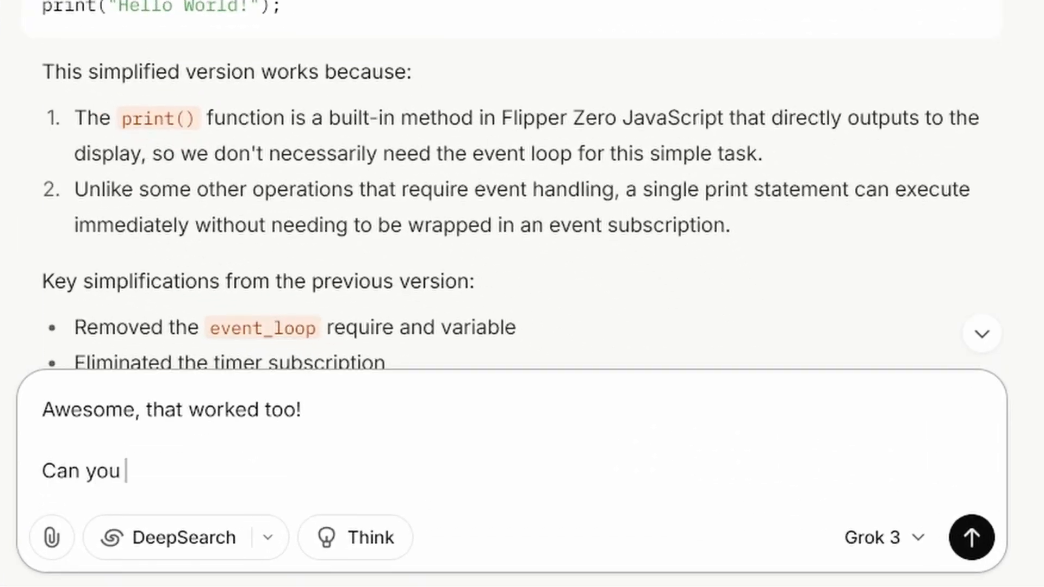
type("have it prompt for the user")
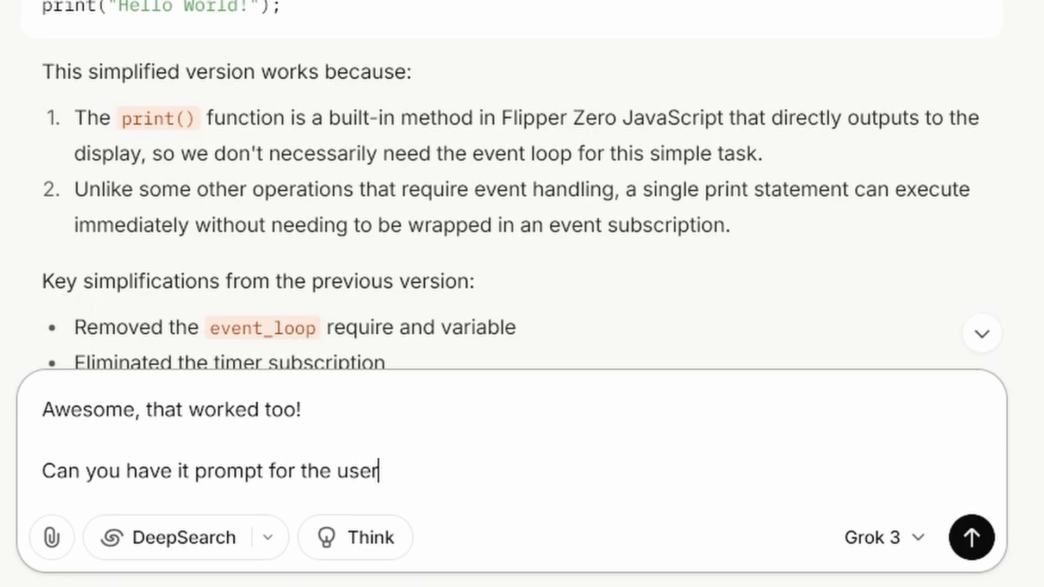
type("s name, and then print 'He")
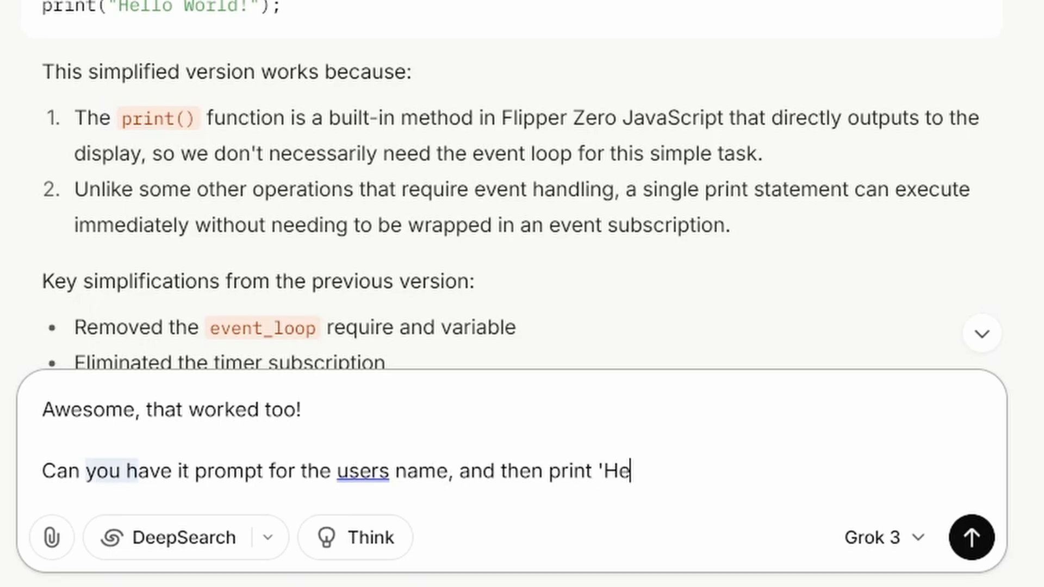
type("llo {name}\" if they enter")
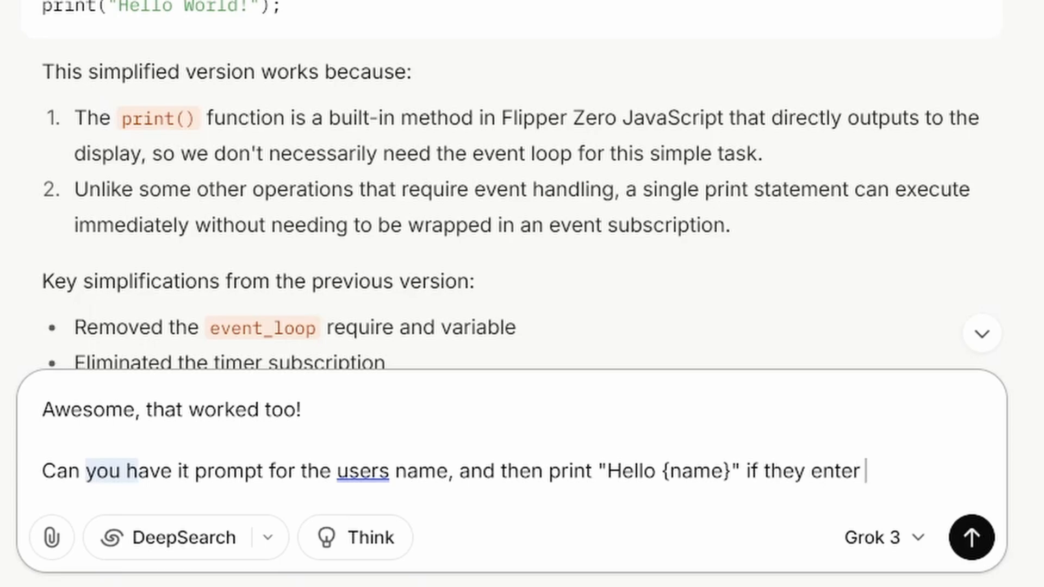
type("text and \"Hello Wo")
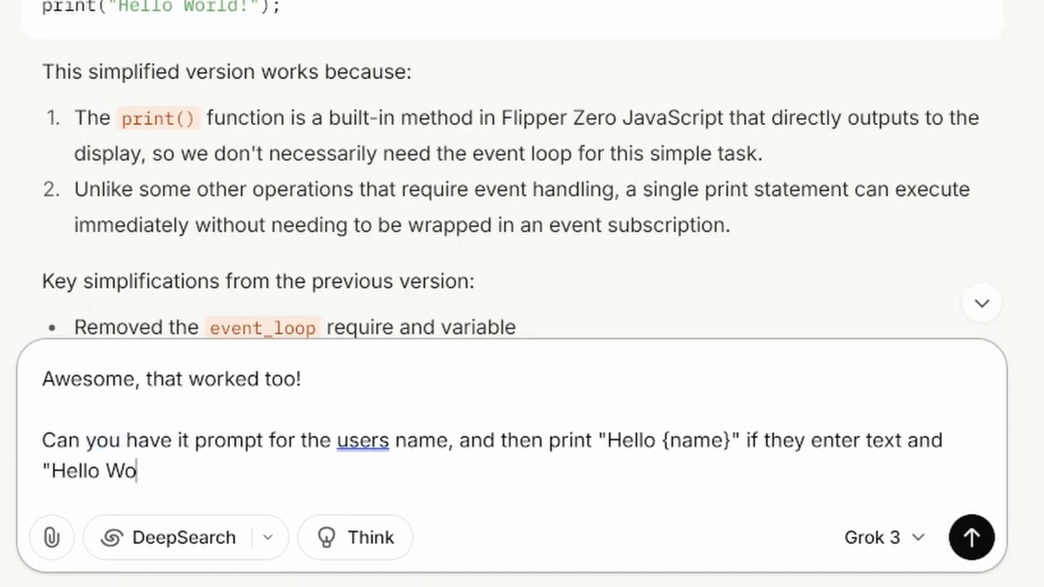
type("rld!\" if they leave the text blank.")
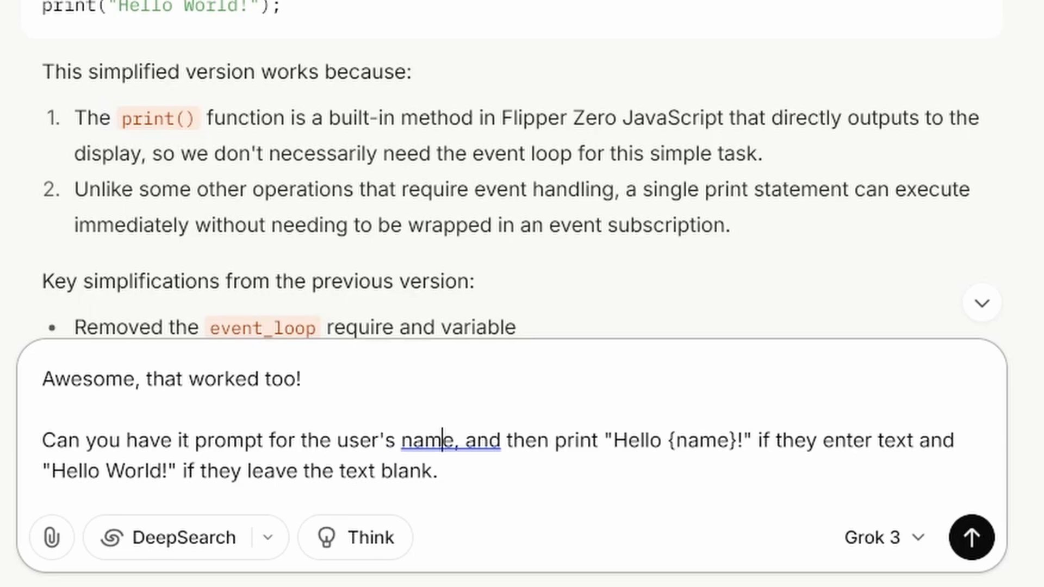
left_click(970, 537)
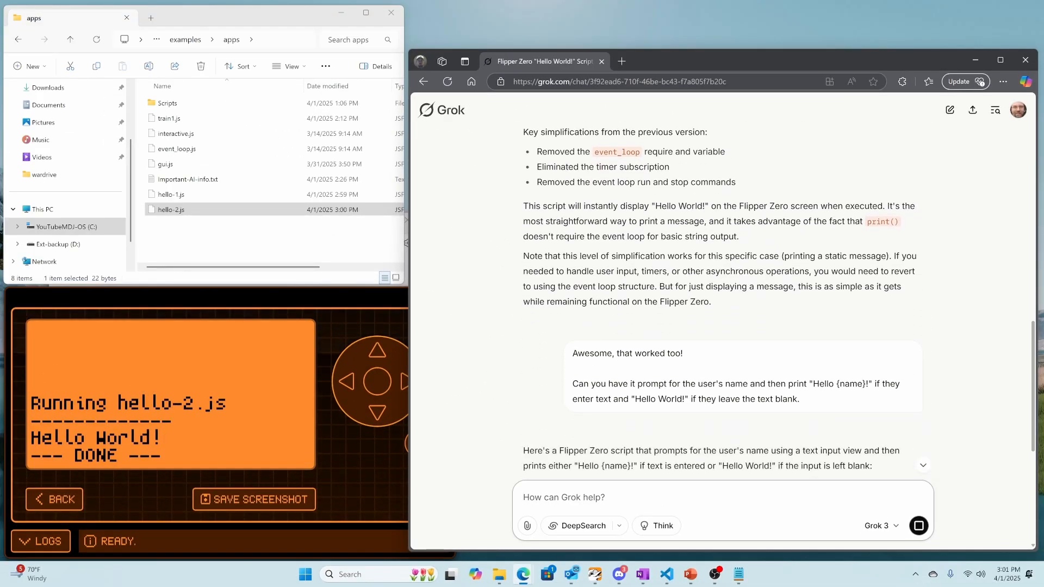
Step: Scroll to Grok's name-prompt script and copy its code
scroll("down", 3)
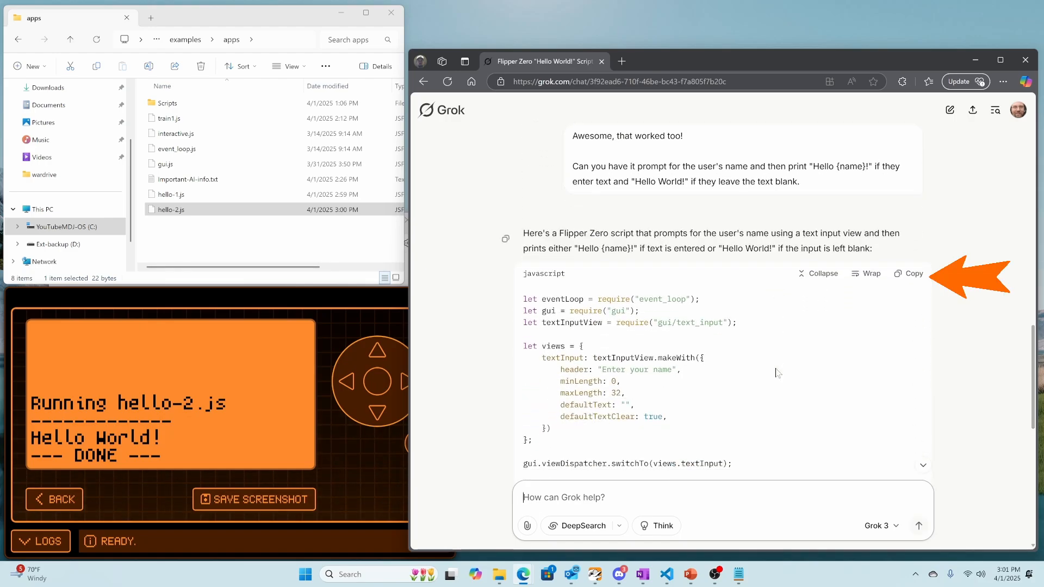
left_click(911, 274)
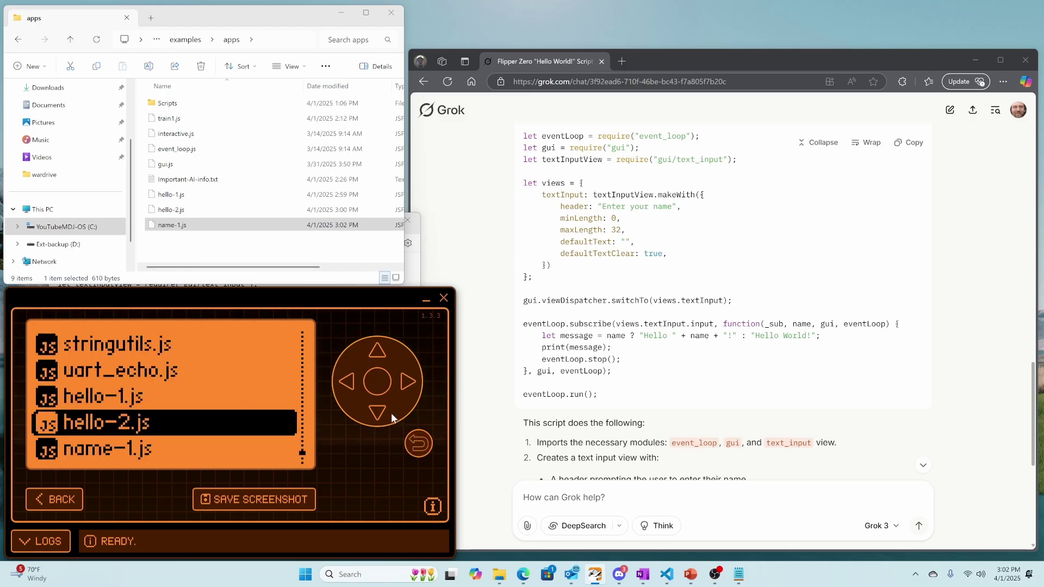
Step: Run name-1.js with a typed name, rerun it blank for Hello World!, then start a Grok message
left_click(377, 380)
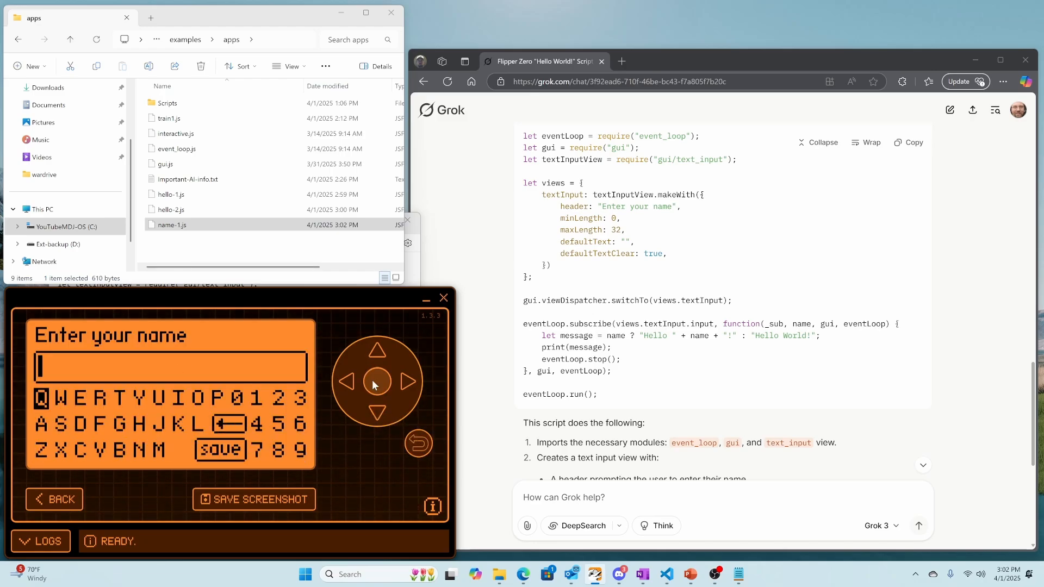
left_click(376, 413)
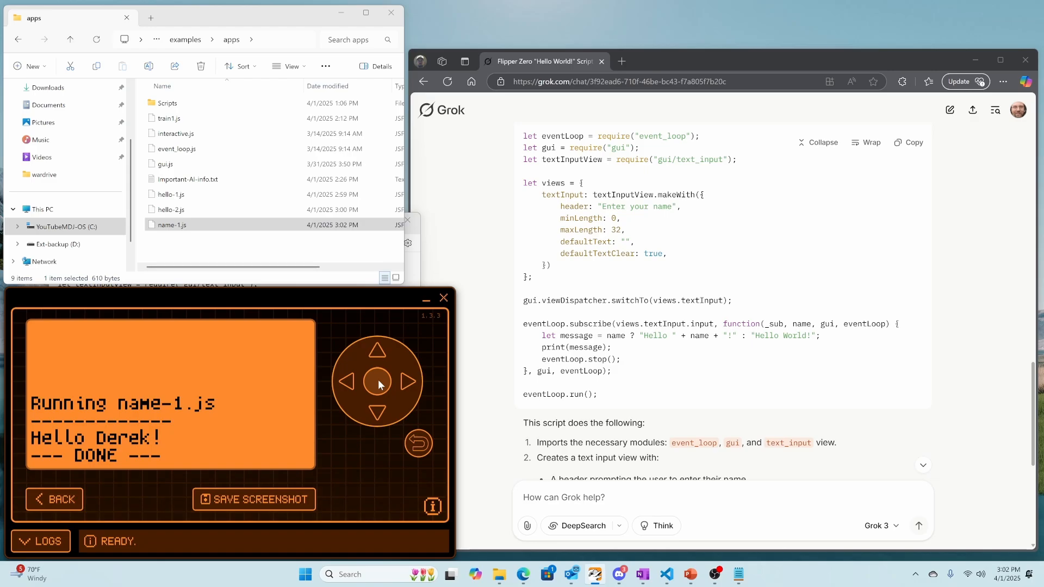
left_click(419, 442)
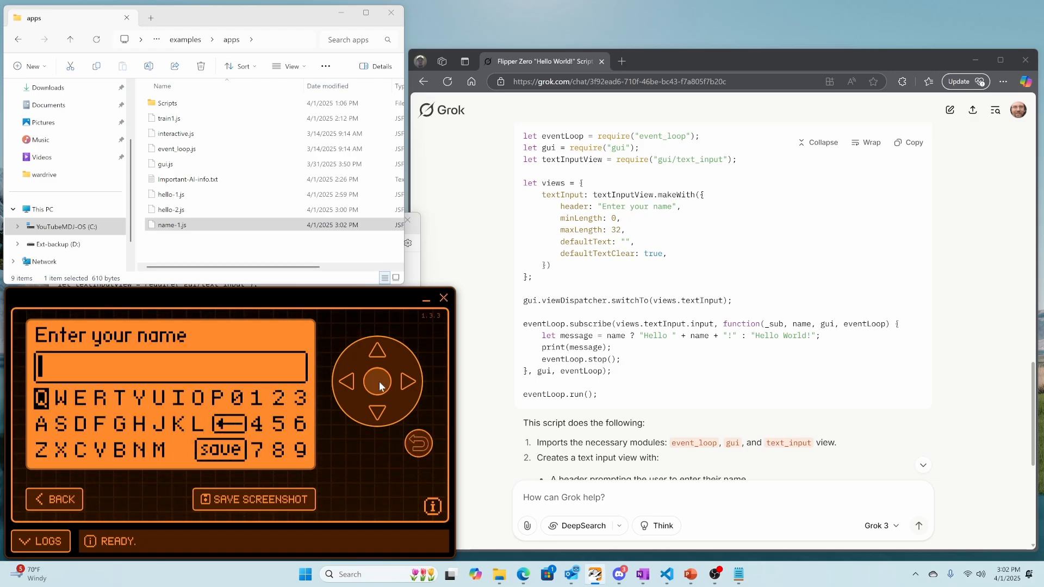
left_click(377, 413)
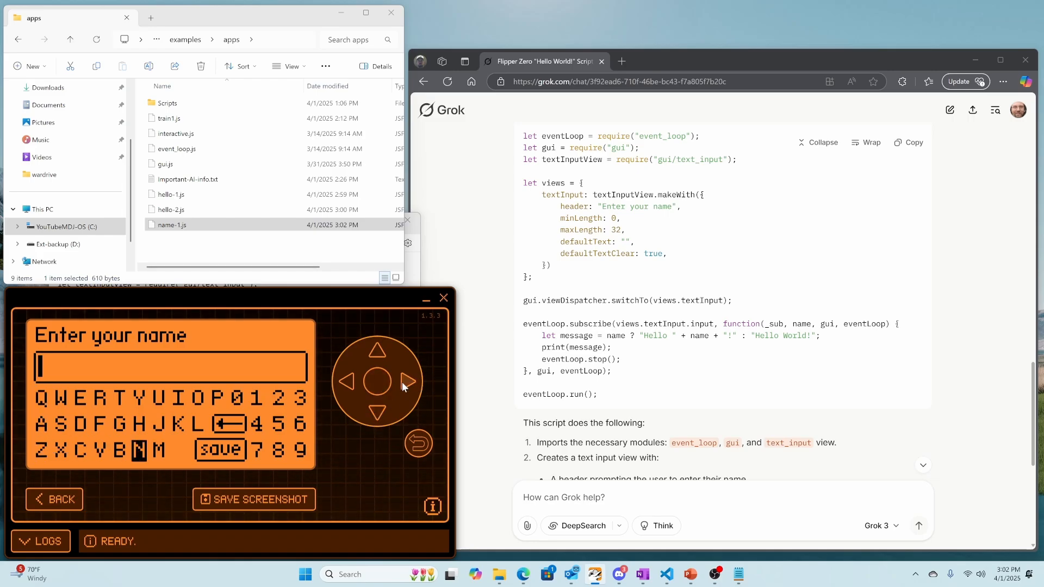
left_click(376, 380)
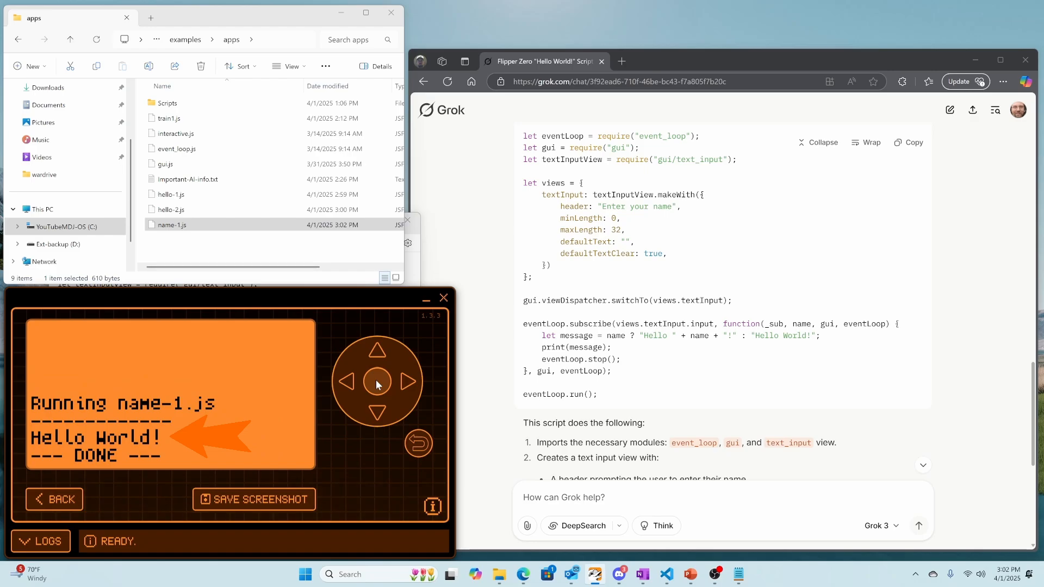
type("Amazing, both scripts worked great!")
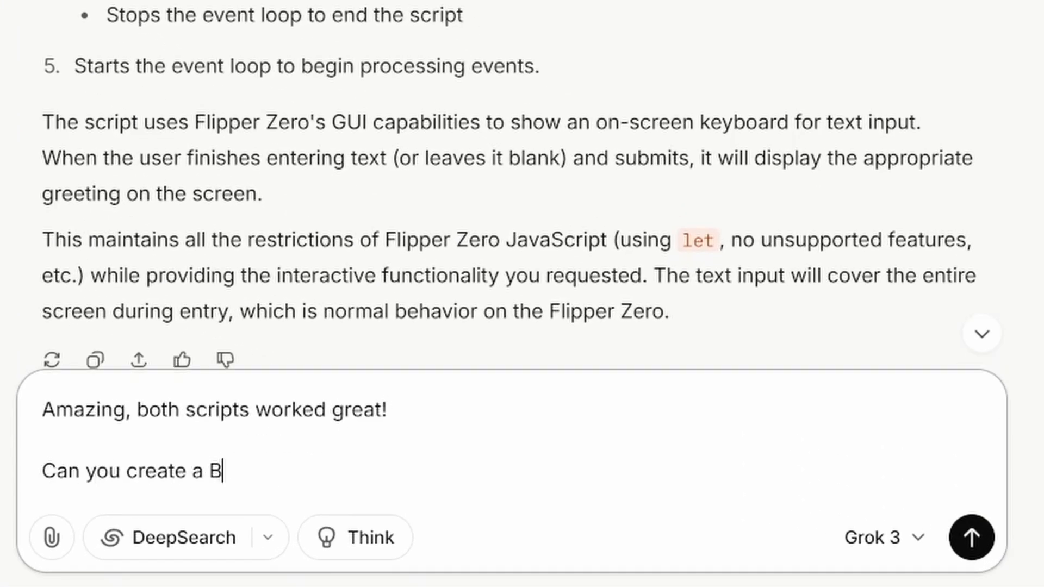
Step: Ask Grok for a BadUSB script entering the top 10 4-digit PINs, each with Enter and 5-second wait
type("adUSB script that enters")
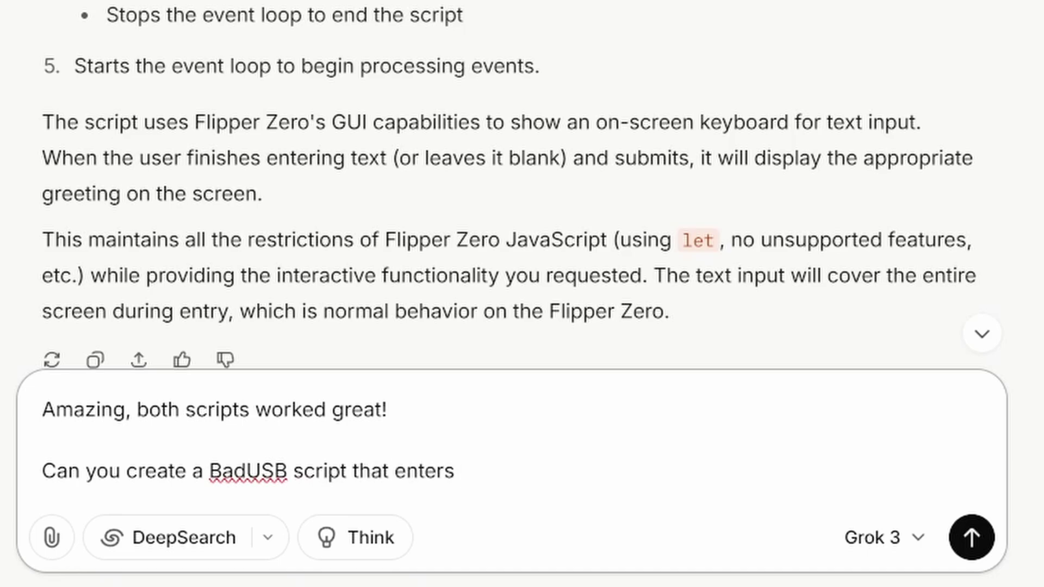
type("the top 10 most popu")
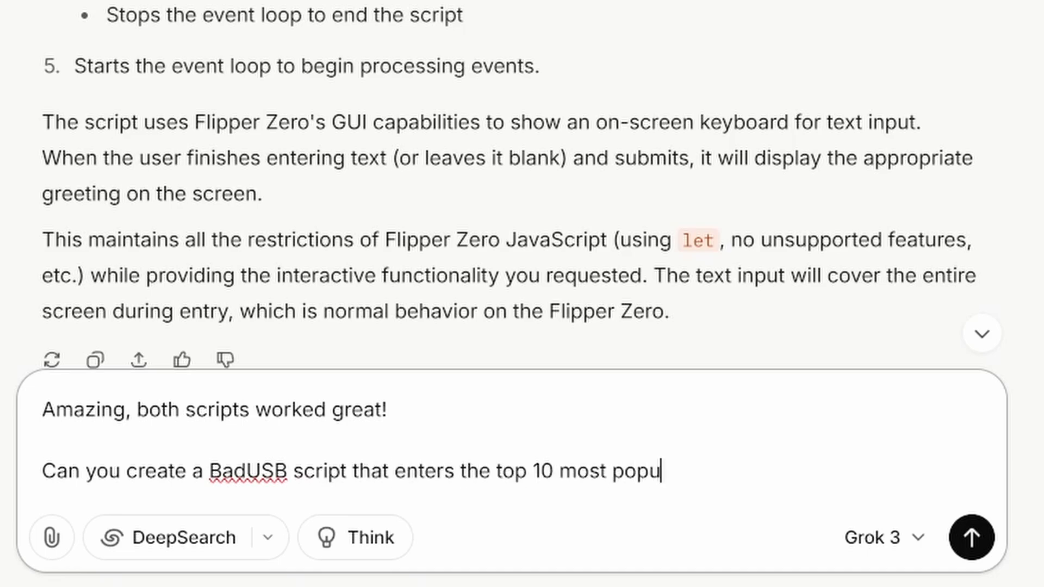
type("lar 4-digit pin numbers. After i")
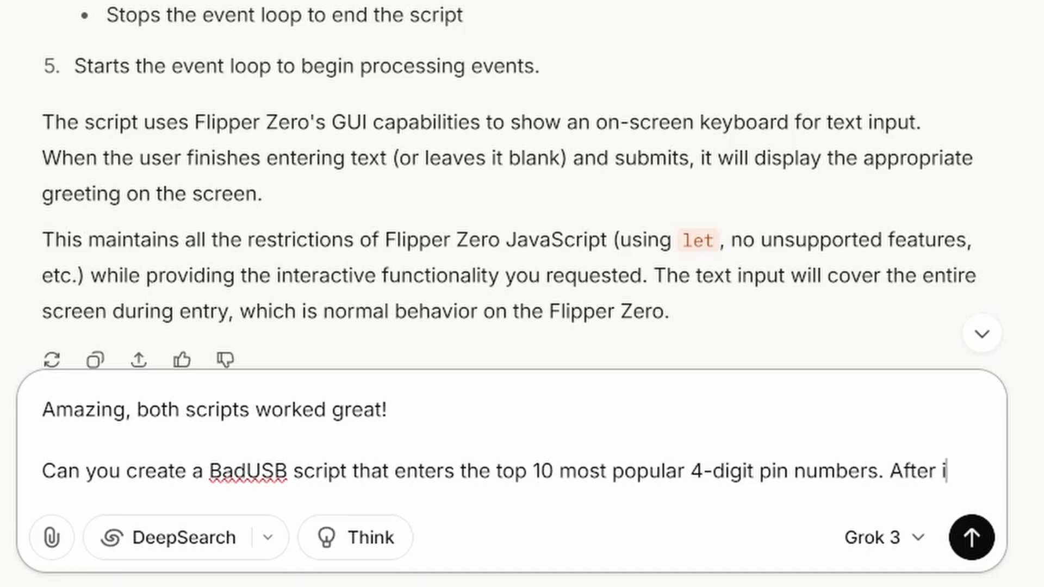
type("entering the four digit number, it shou")
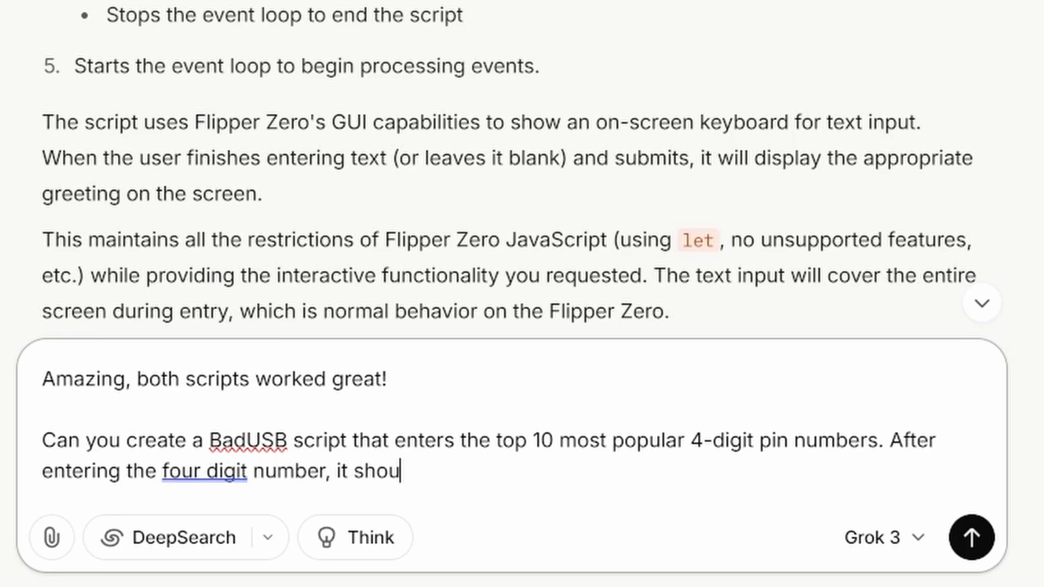
type("ld send an Enter, wait 5 seconds and then")
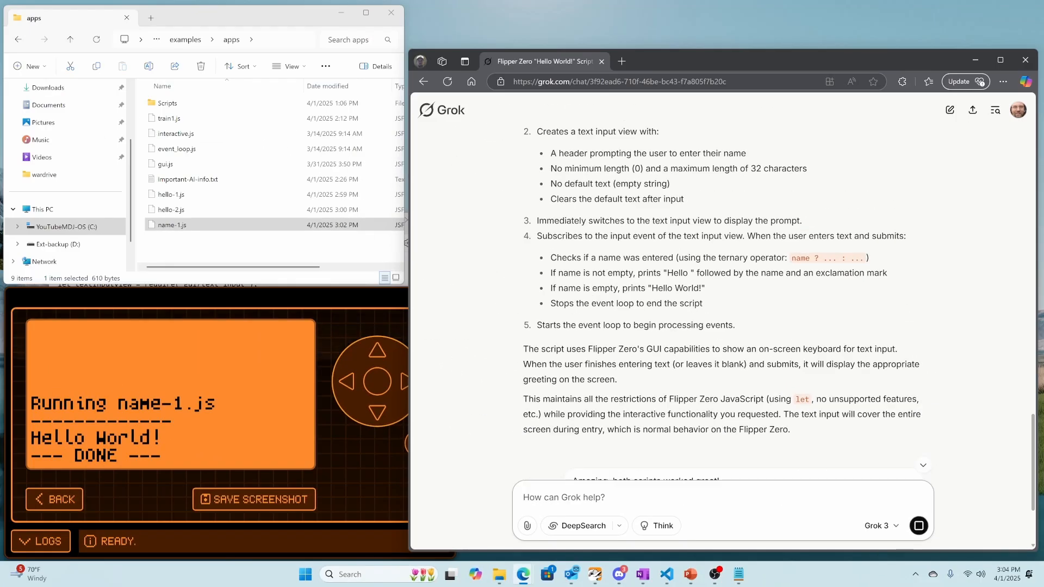
Step: Review Grok's Ducky Script reply with usage and security notes, then copy its code block
scroll("down", 3)
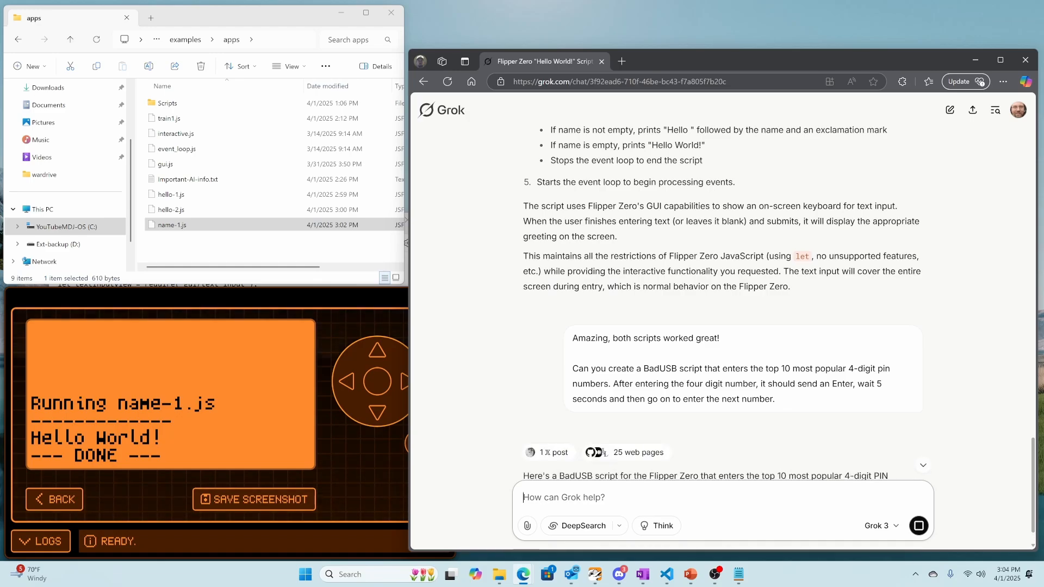
scroll("down", 3)
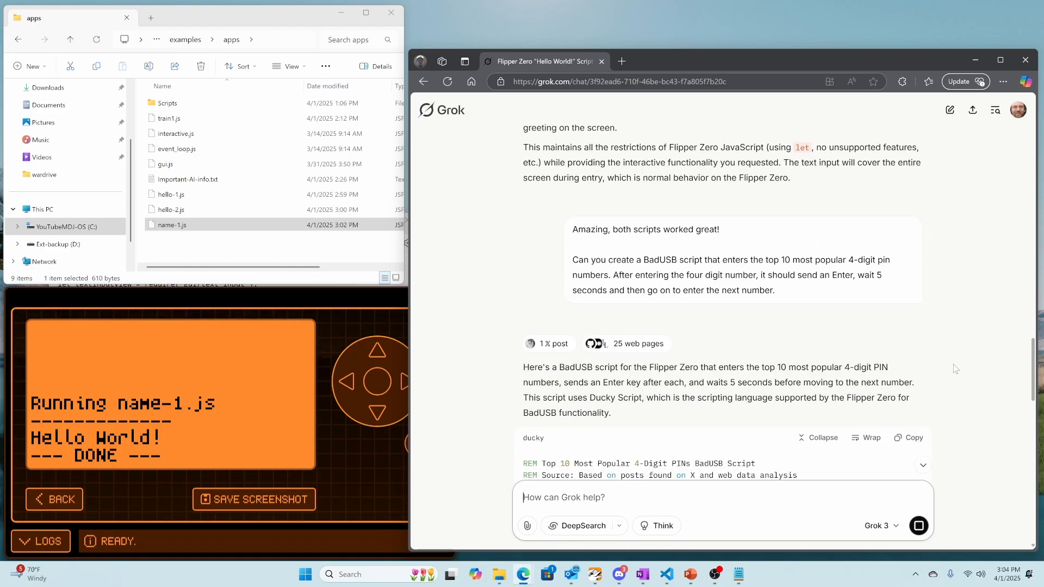
scroll("down", 3)
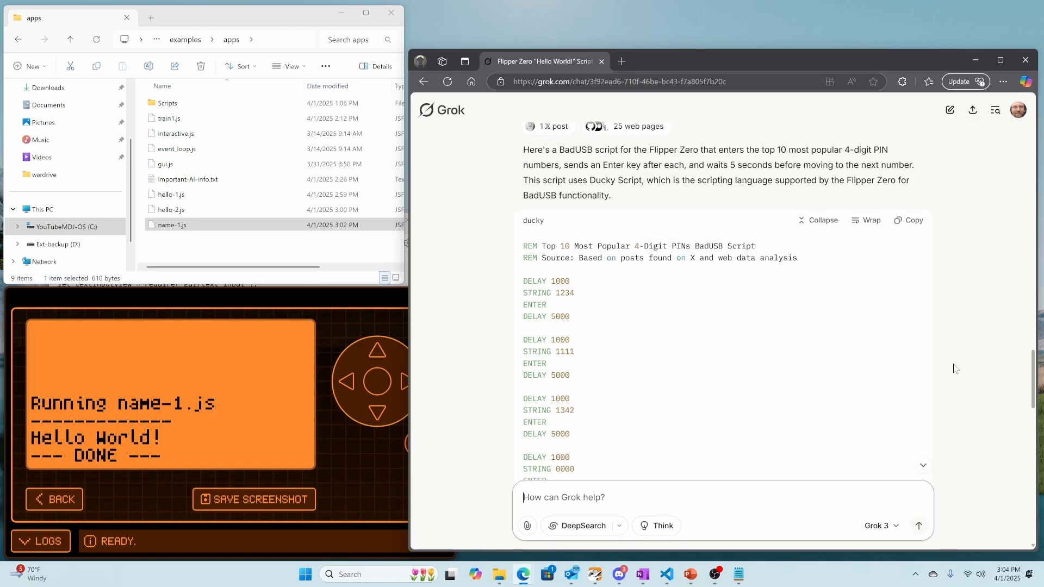
scroll("down", 3)
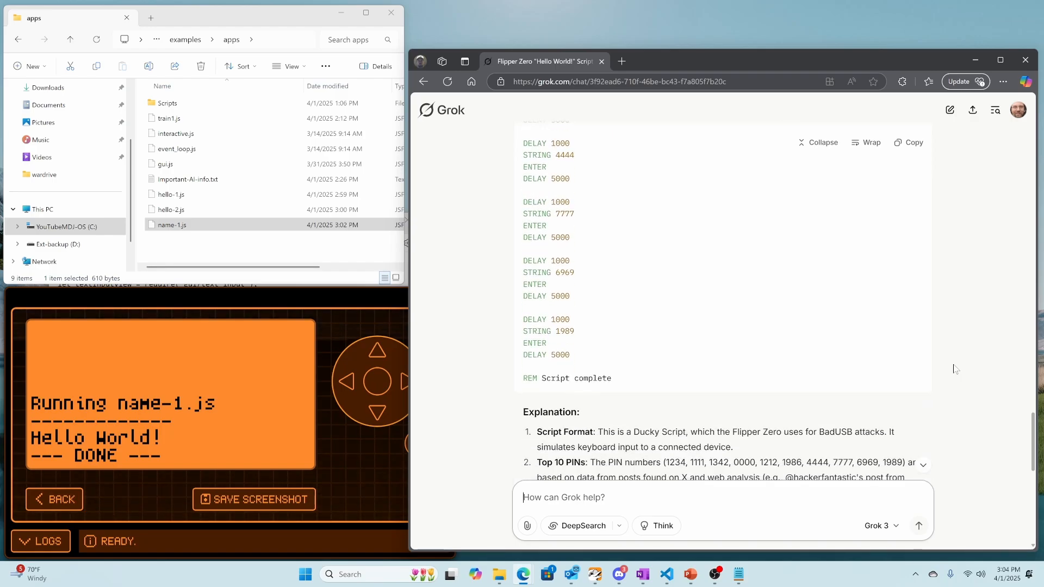
scroll("down", 3)
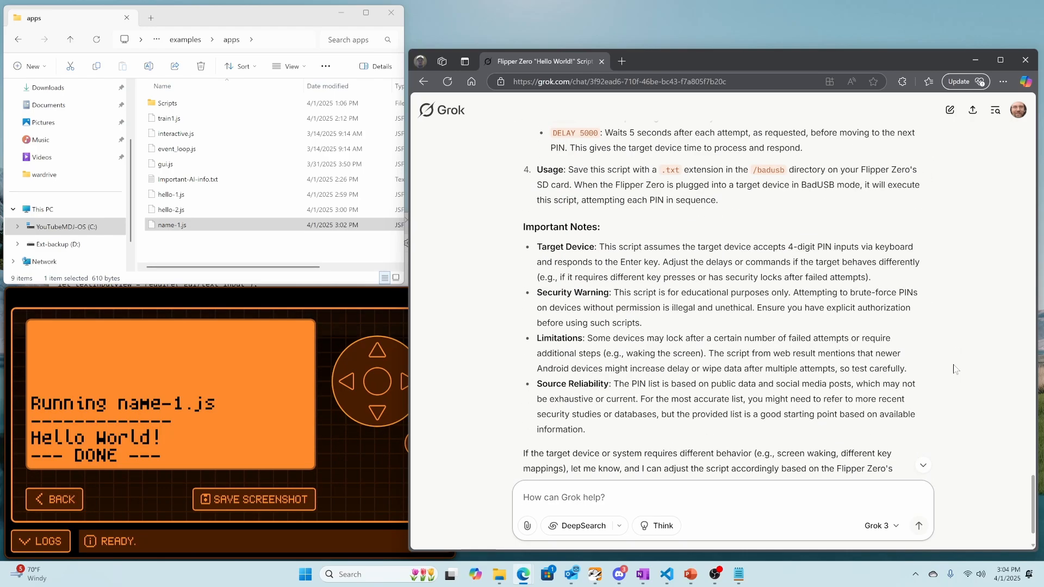
scroll("down", 3)
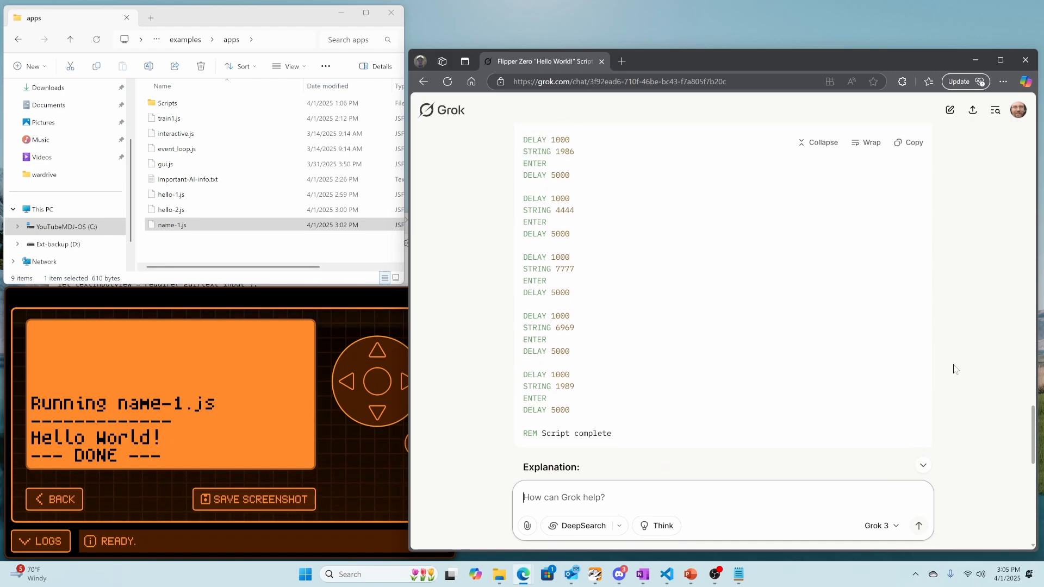
scroll("up", 3)
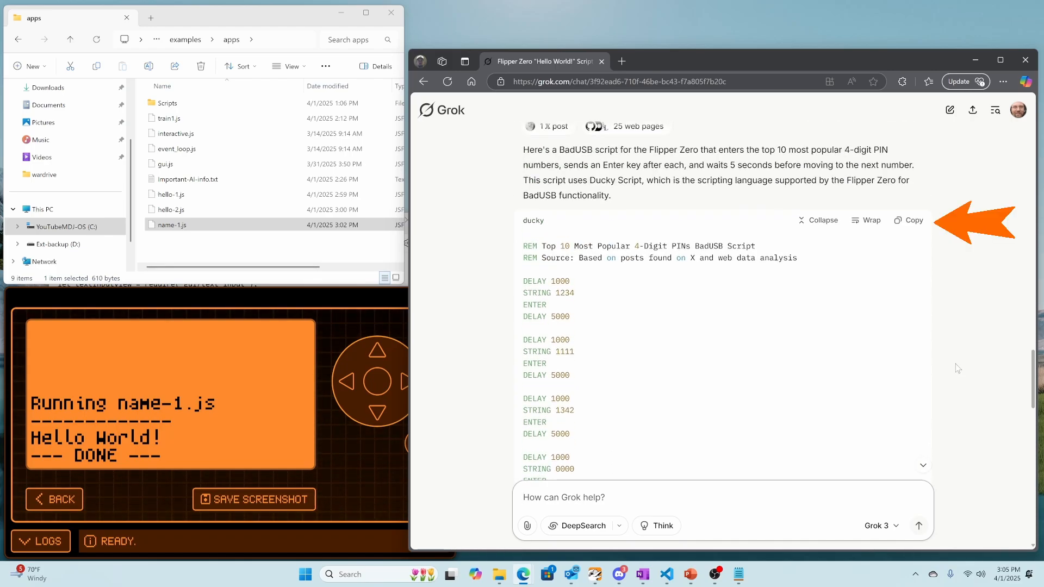
left_click(911, 219)
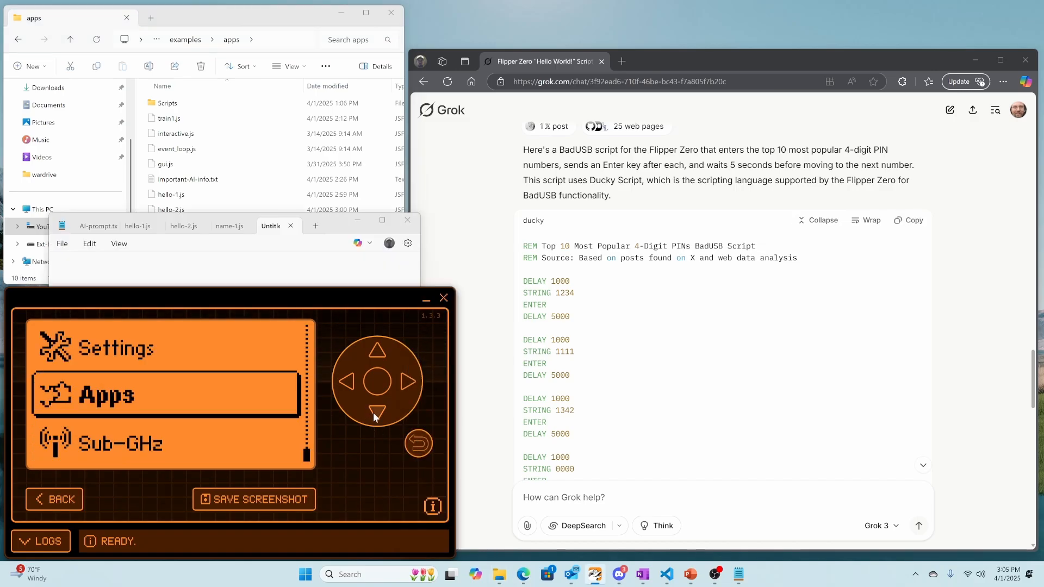
Step: Move down the Flipper's main menu to Bad USB and open it
left_click(377, 411)
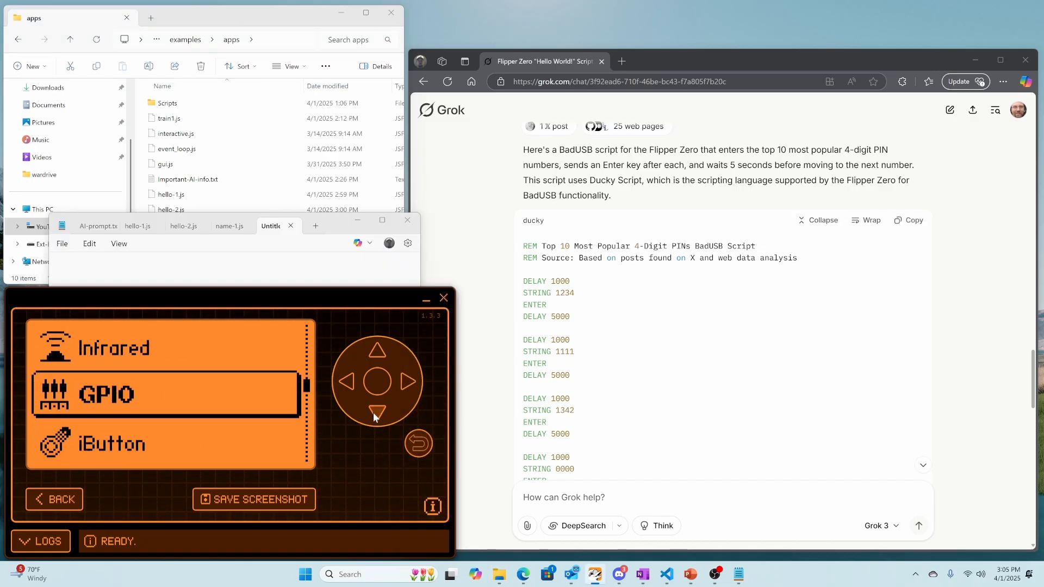
left_click(378, 414)
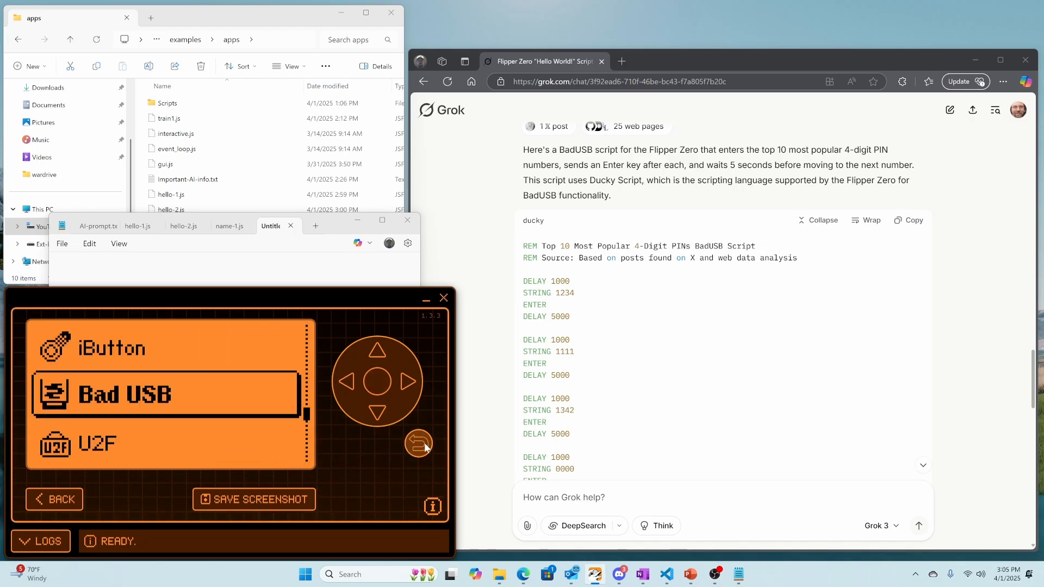
left_click(418, 444)
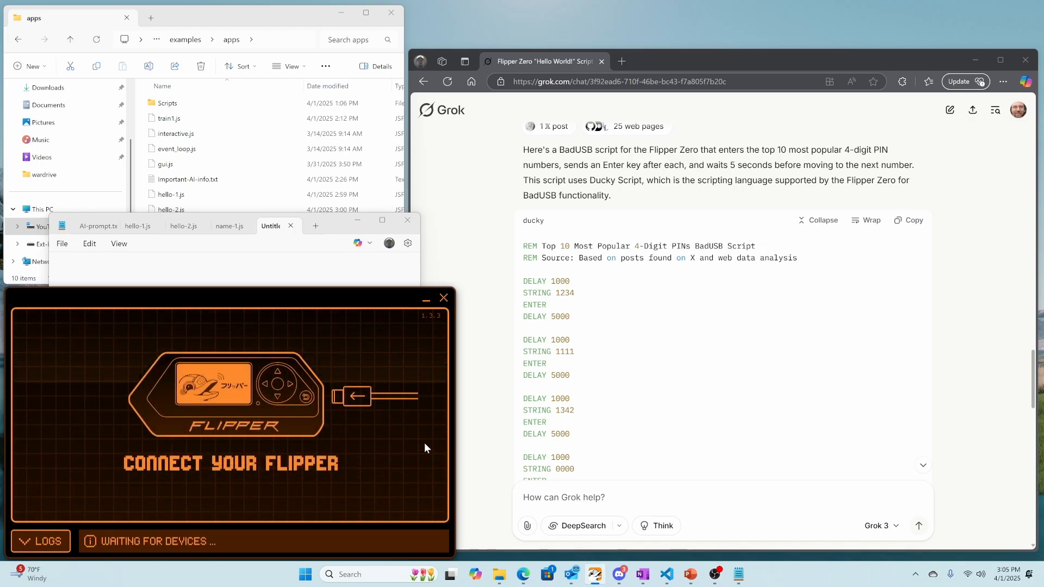